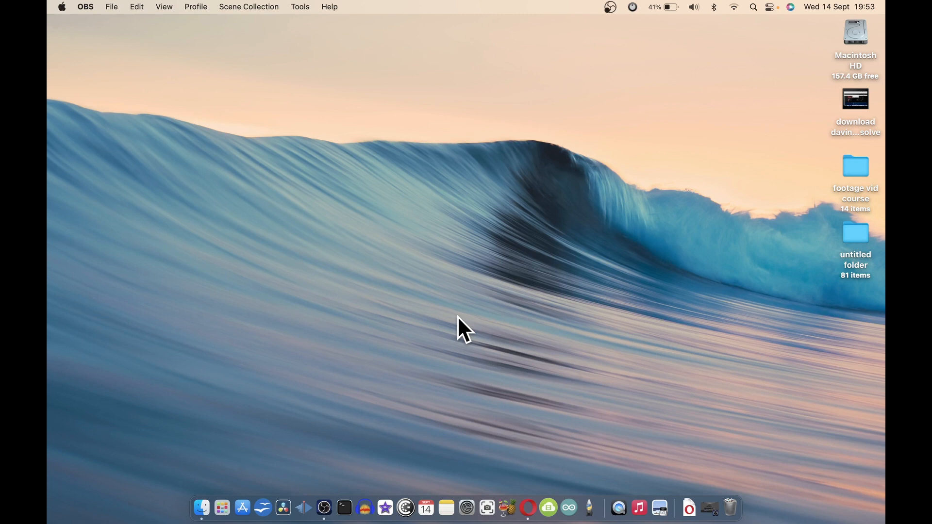
pyautogui.moveTo(201, 508)
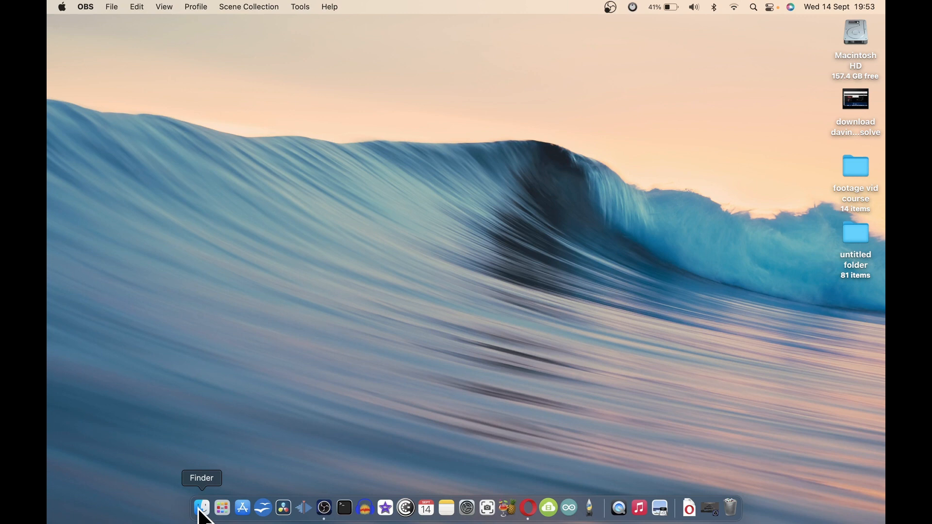
# Launch DaVinci Resolve 18 from Finder's Applications folder.
pyautogui.click(202, 507)
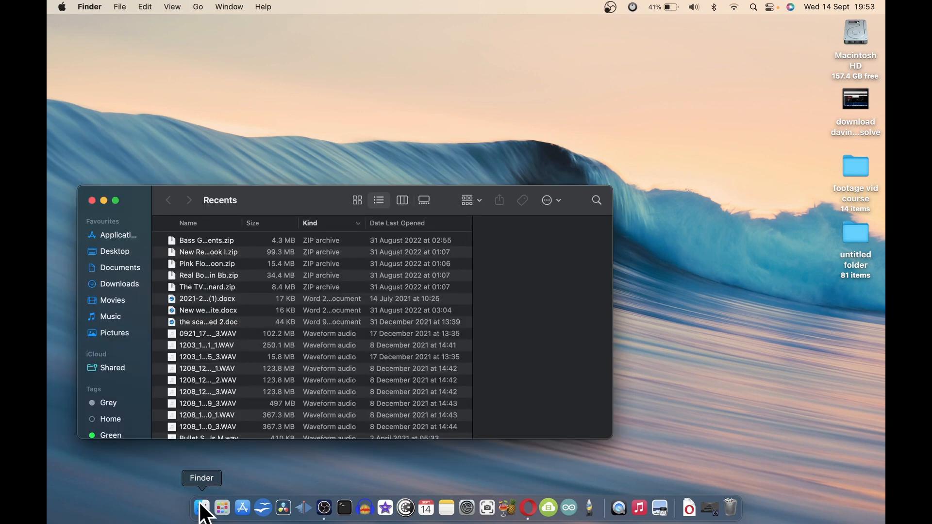
pyautogui.click(117, 235)
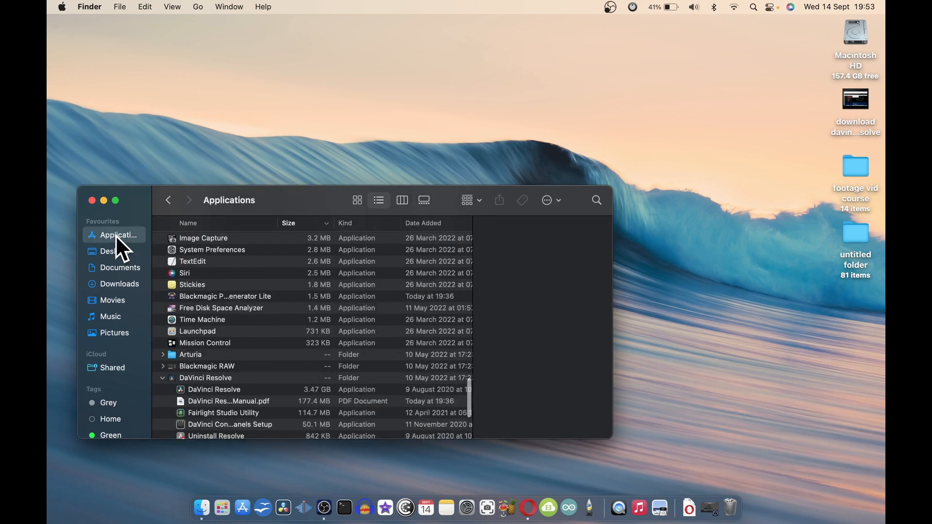
pyautogui.scroll(-3)
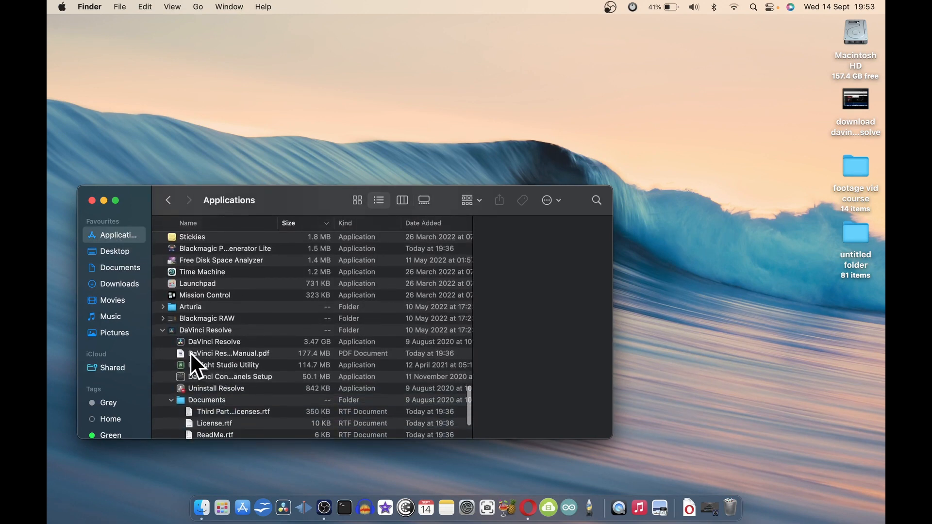
pyautogui.click(214, 341)
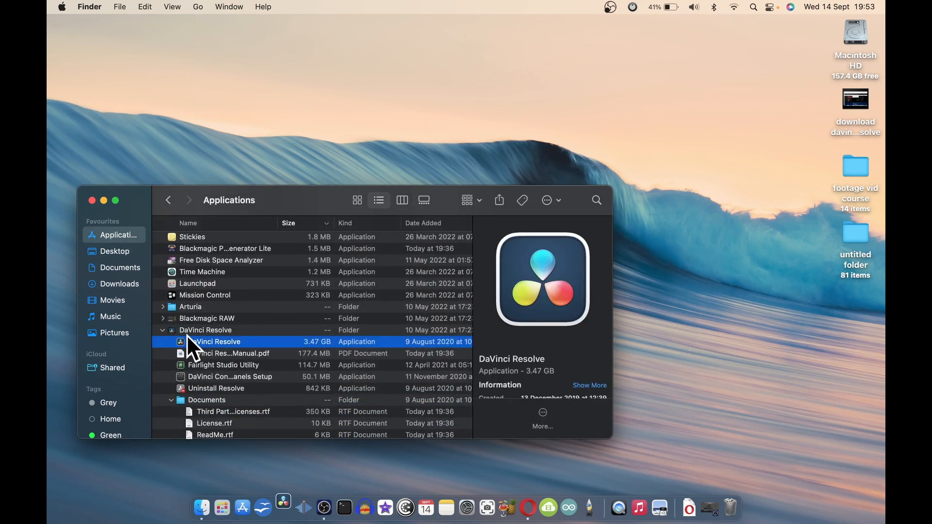
pyautogui.doubleClick(214, 341)
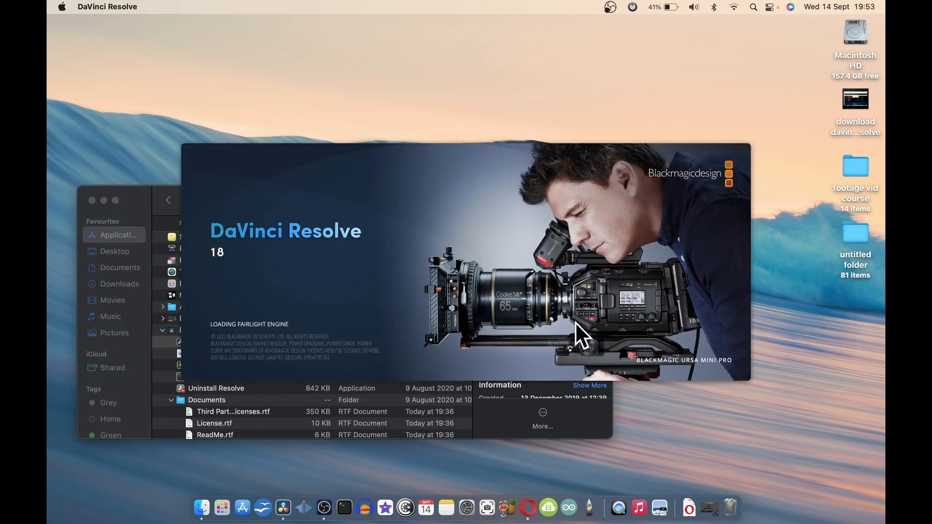
pyautogui.moveTo(802, 255)
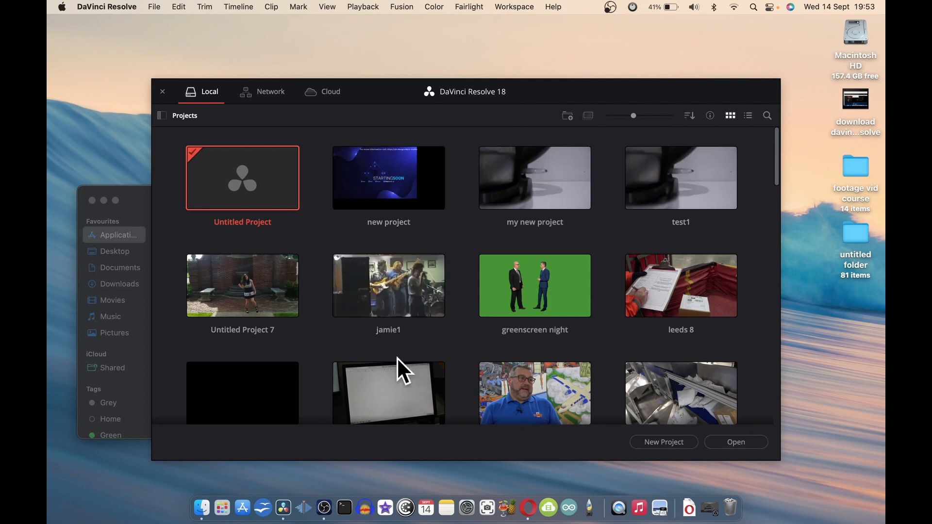
# Start a new project in the Project Manager and name it 'my project'.
pyautogui.click(534, 286)
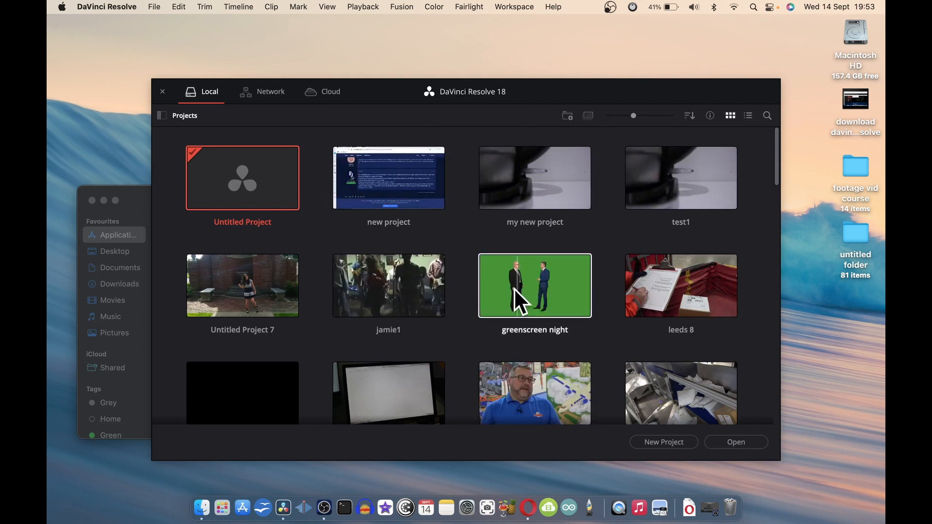
pyautogui.moveTo(647, 247)
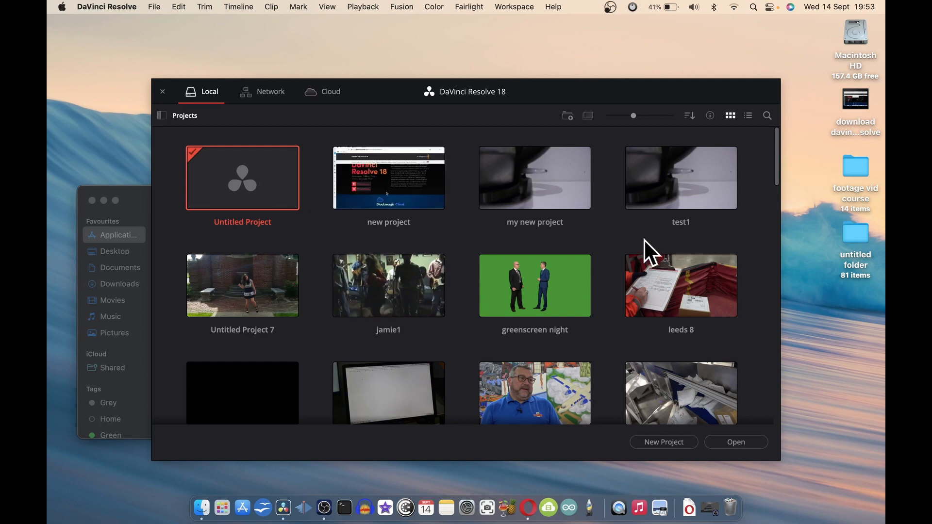
pyautogui.moveTo(663, 442)
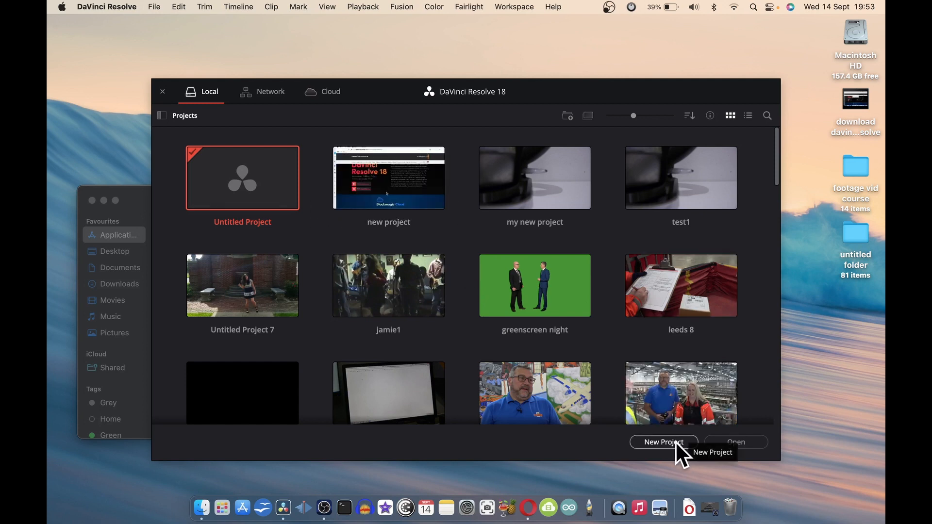
pyautogui.click(663, 441)
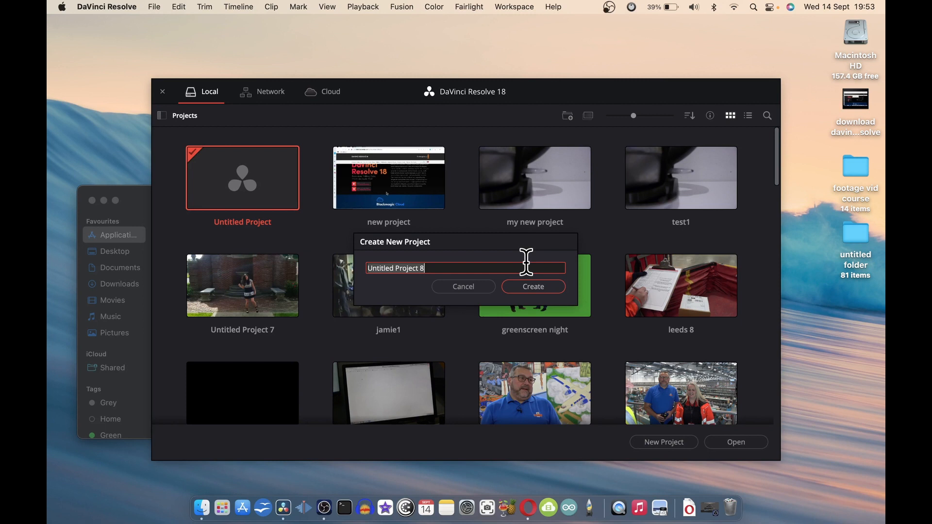
pyautogui.write('m')
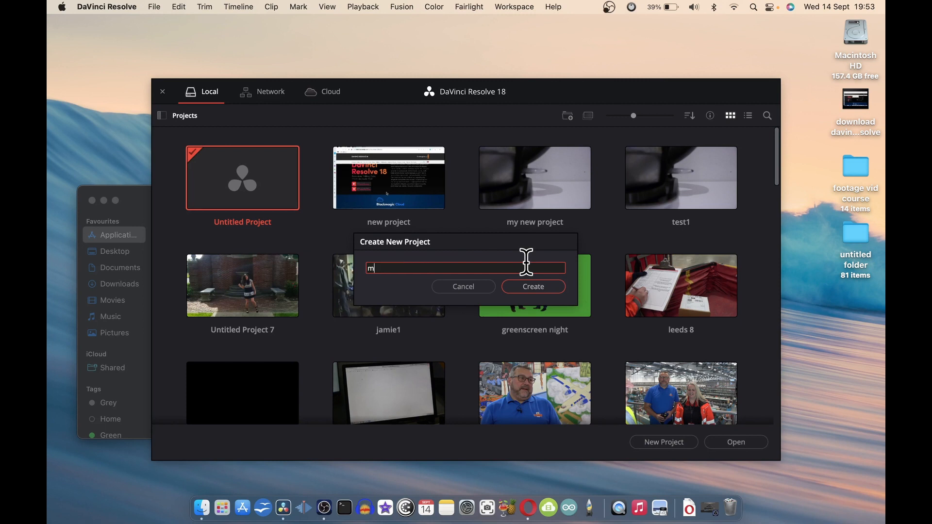
pyautogui.write('y pro')
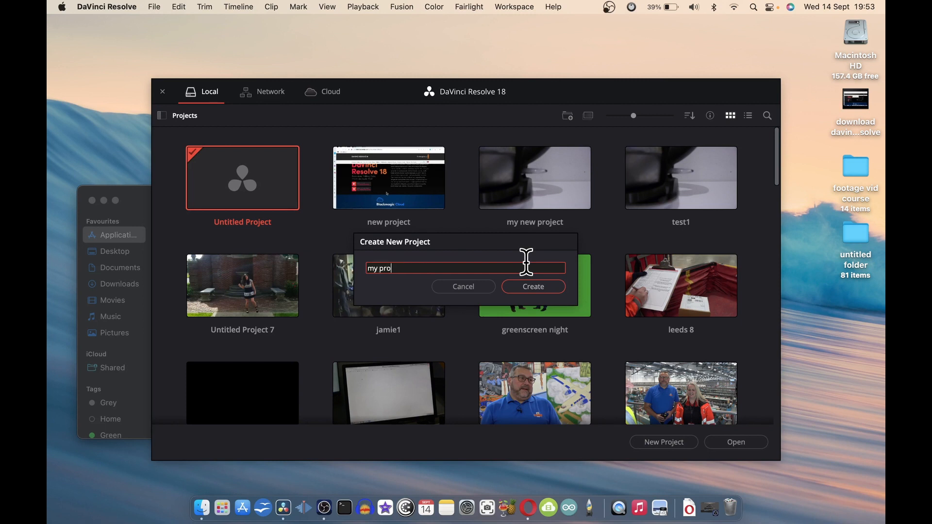
pyautogui.write('ject')
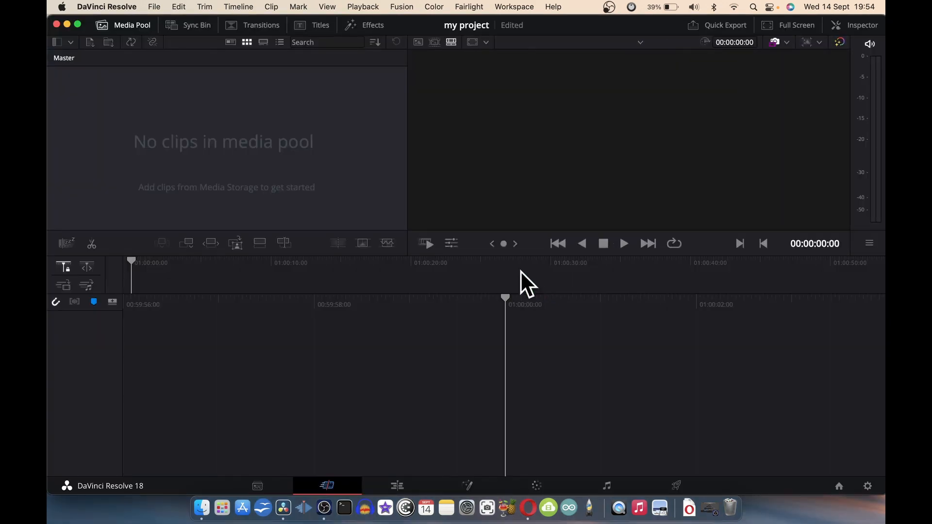
pyautogui.moveTo(387, 264)
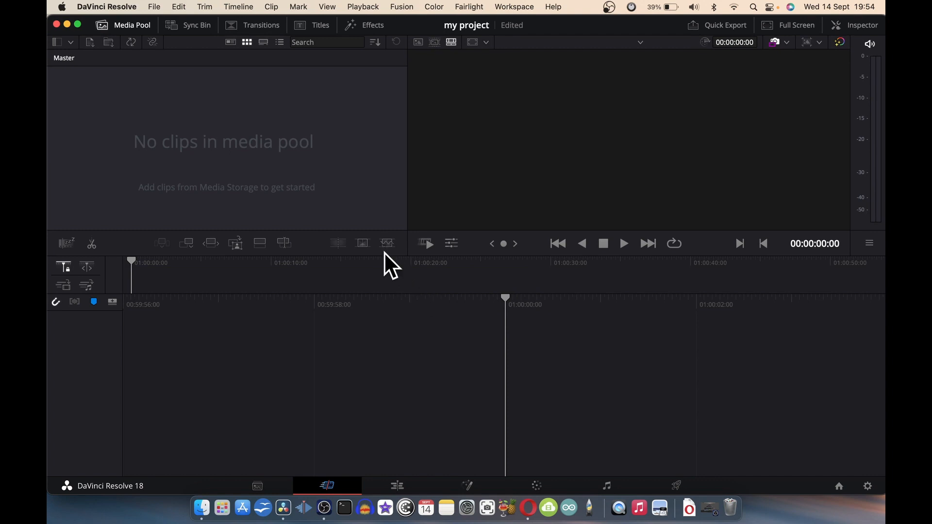
pyautogui.moveTo(323, 506)
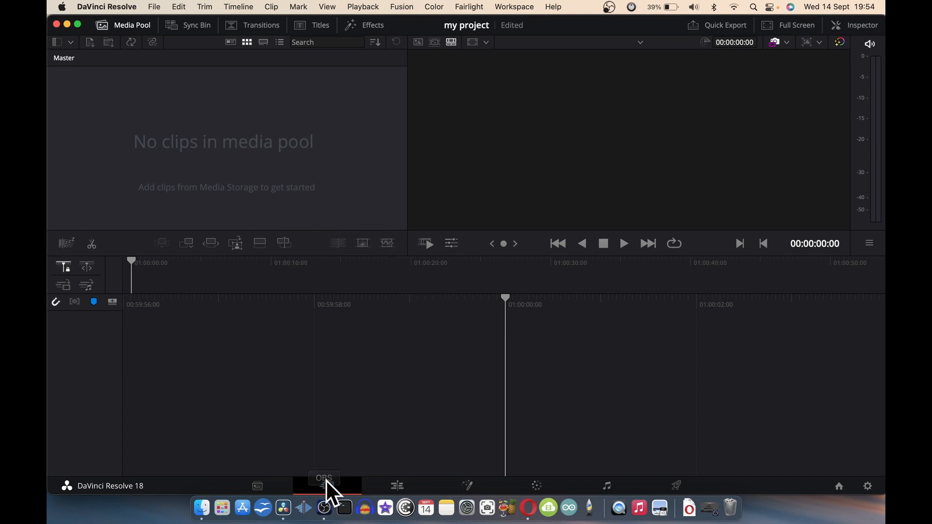
pyautogui.moveTo(327, 486)
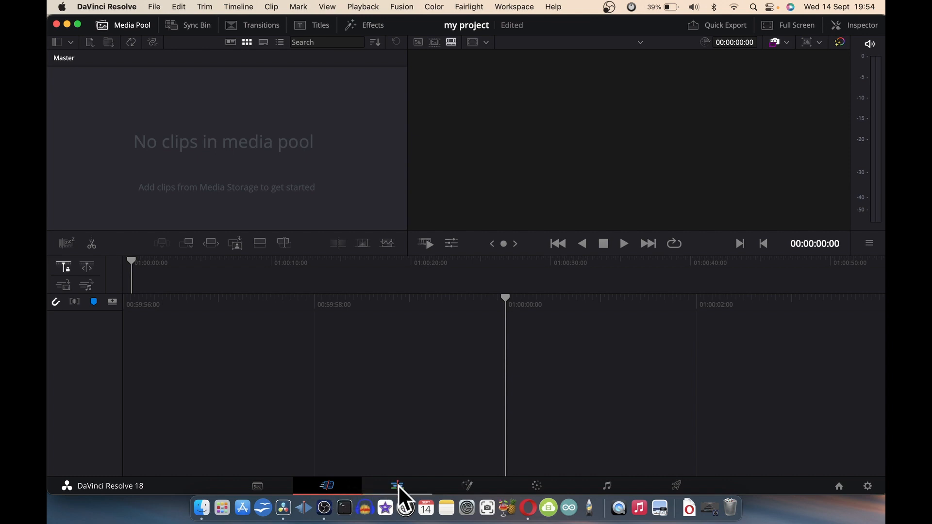
pyautogui.moveTo(397, 485)
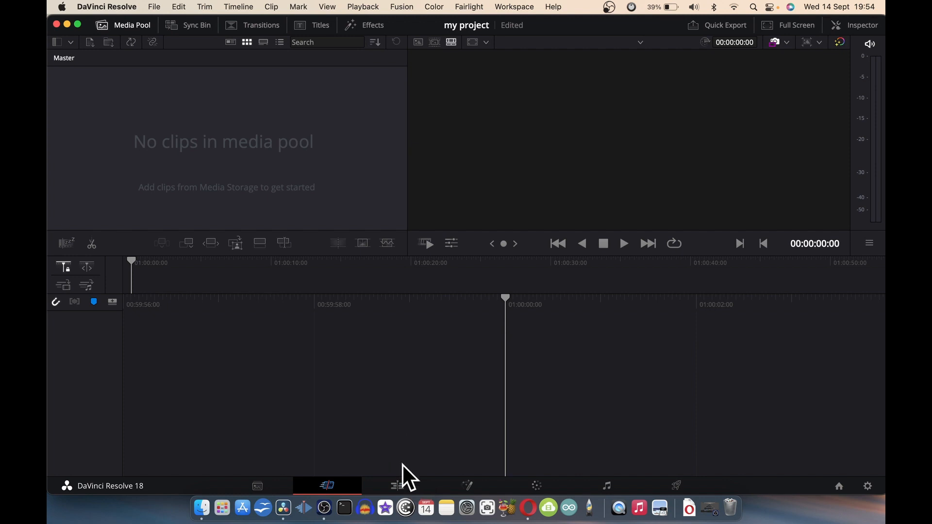
pyautogui.moveTo(532, 288)
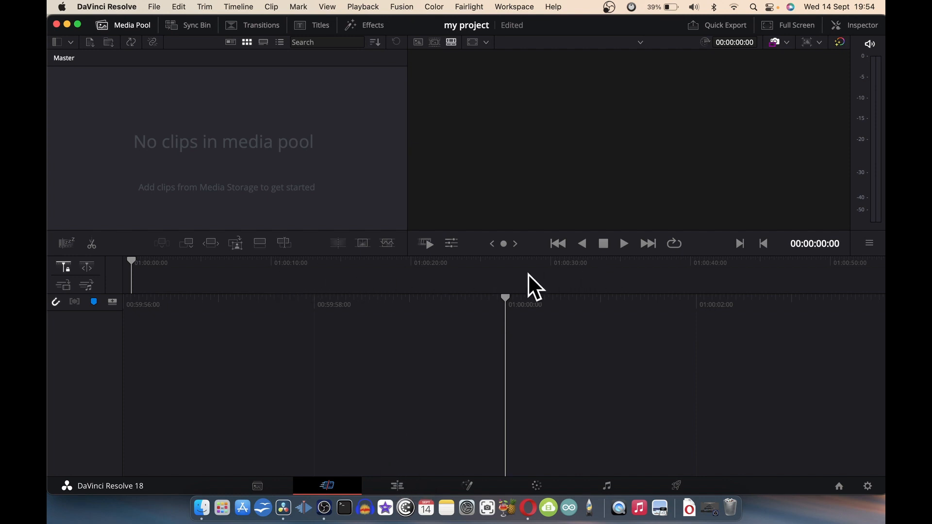
pyautogui.moveTo(351, 280)
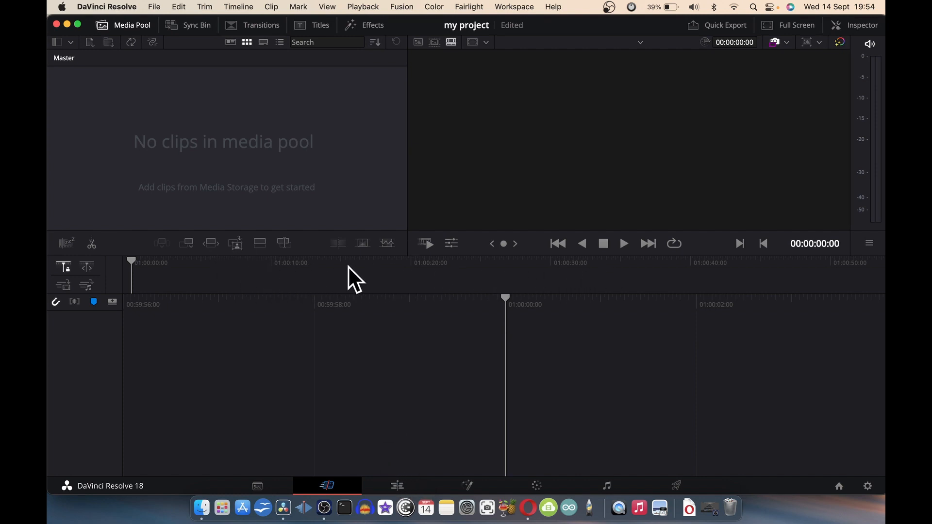
pyautogui.moveTo(142, 284)
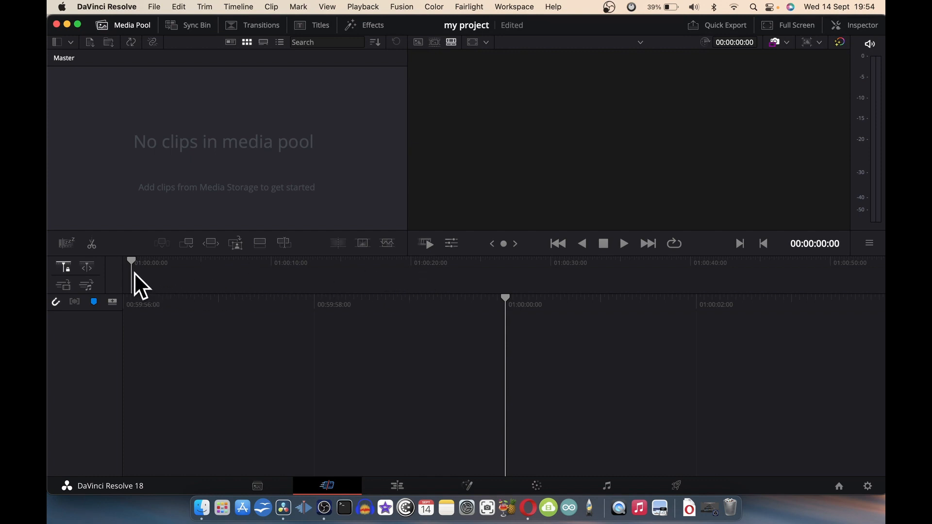
pyautogui.moveTo(62, 291)
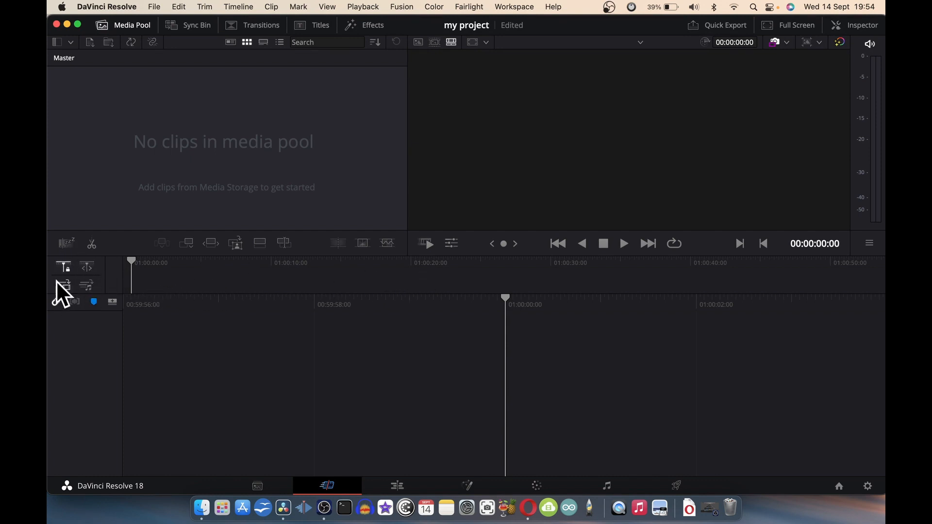
pyautogui.moveTo(92, 252)
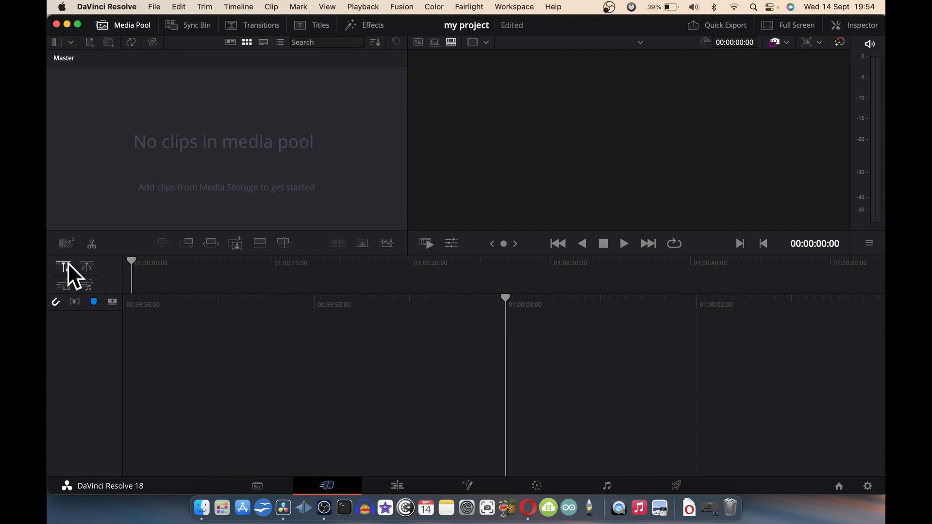
pyautogui.moveTo(404, 493)
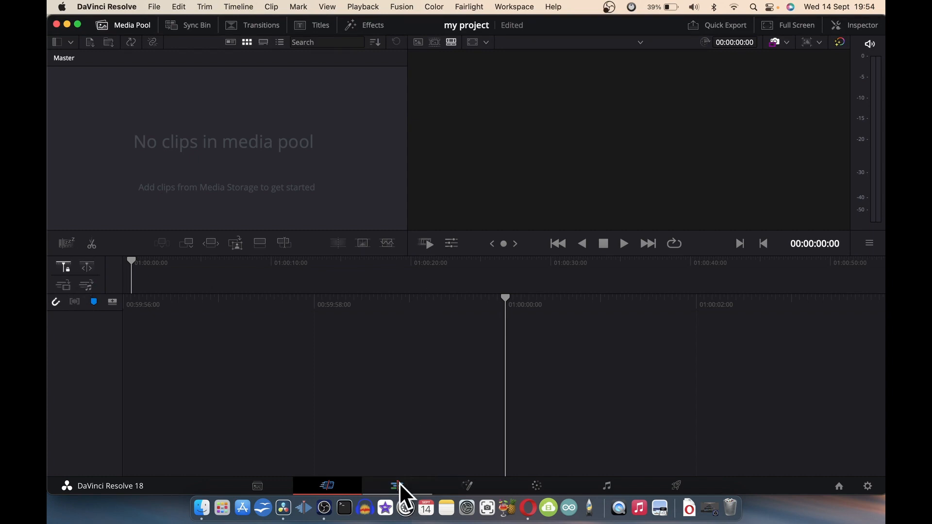
pyautogui.click(397, 485)
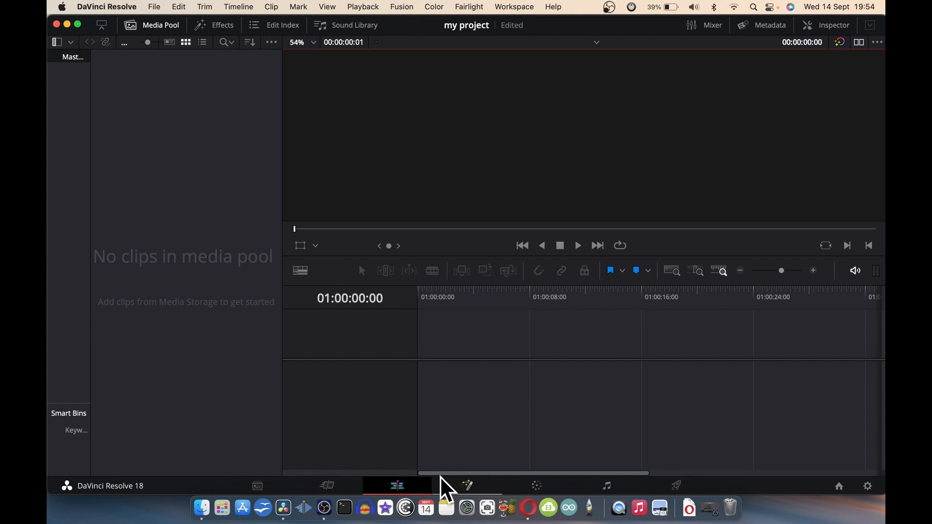
pyautogui.moveTo(467, 485)
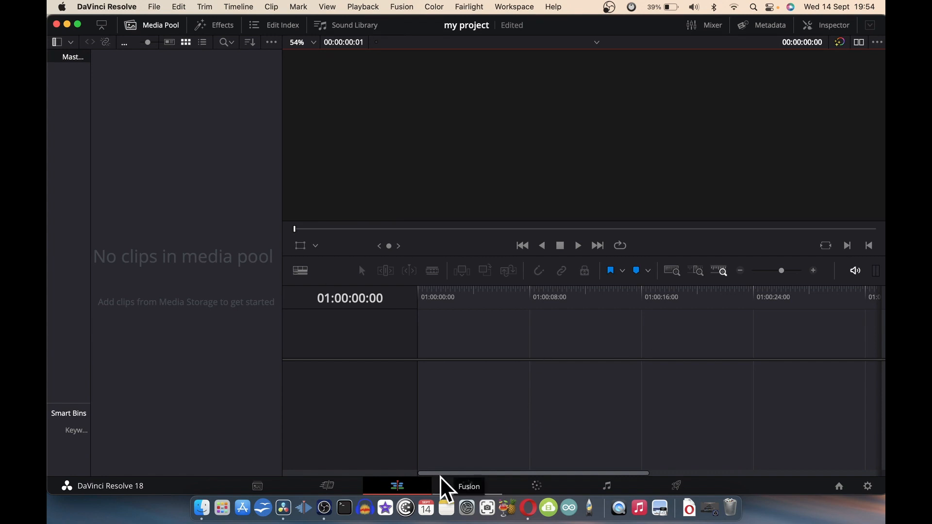
pyautogui.moveTo(208, 176)
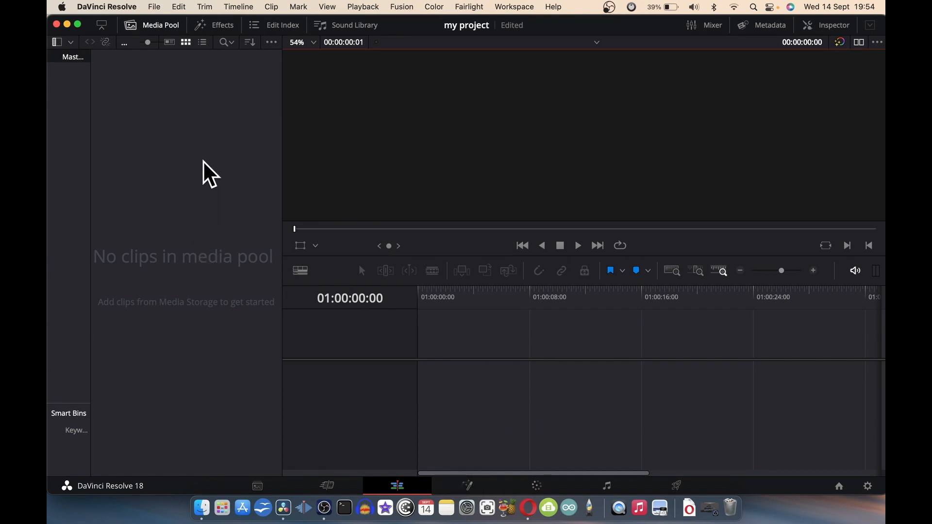
pyautogui.moveTo(128, 176)
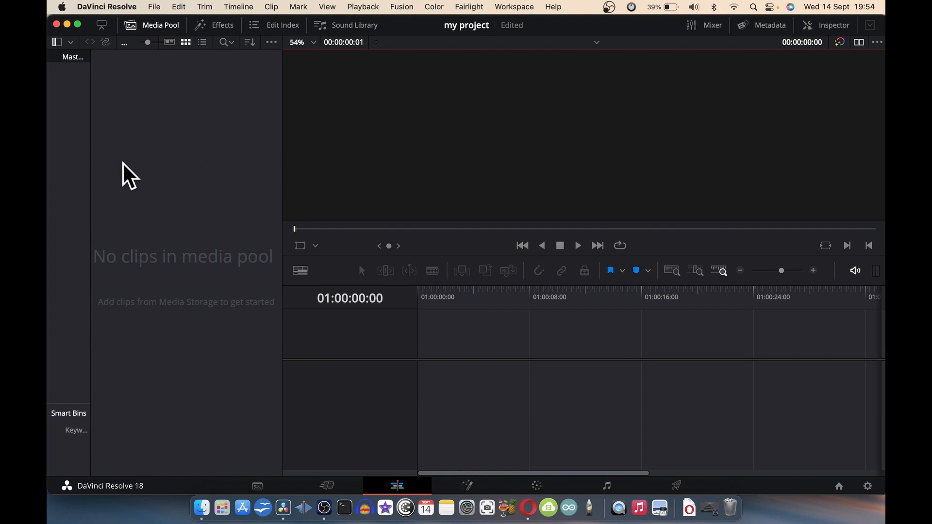
pyautogui.moveTo(194, 142)
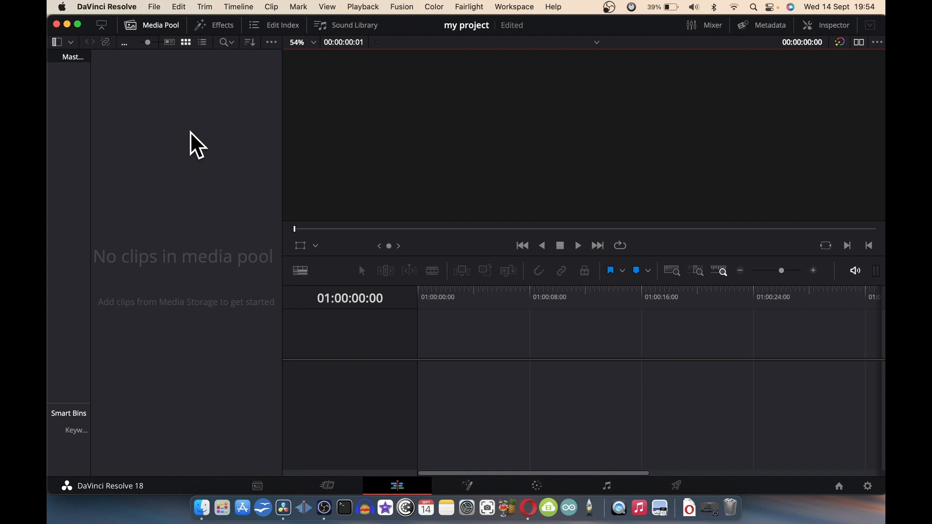
pyautogui.moveTo(241, 208)
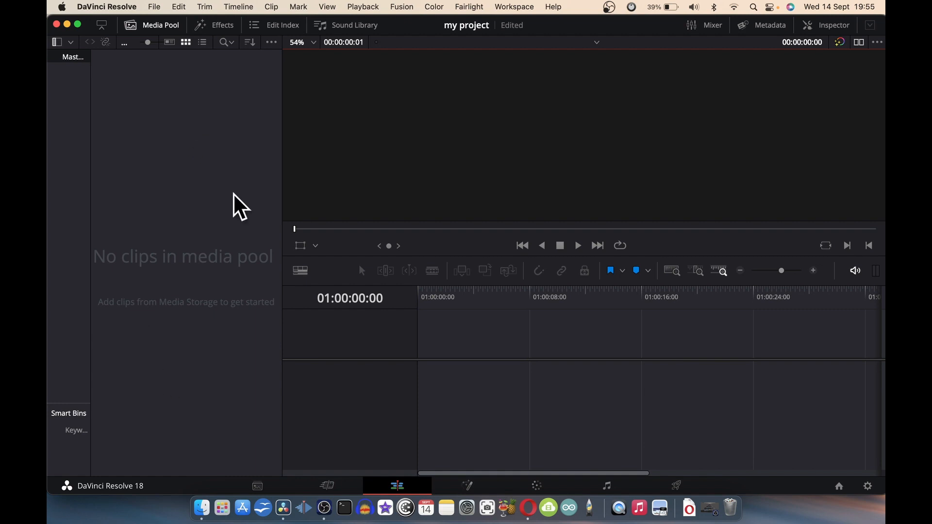
pyautogui.moveTo(137, 140)
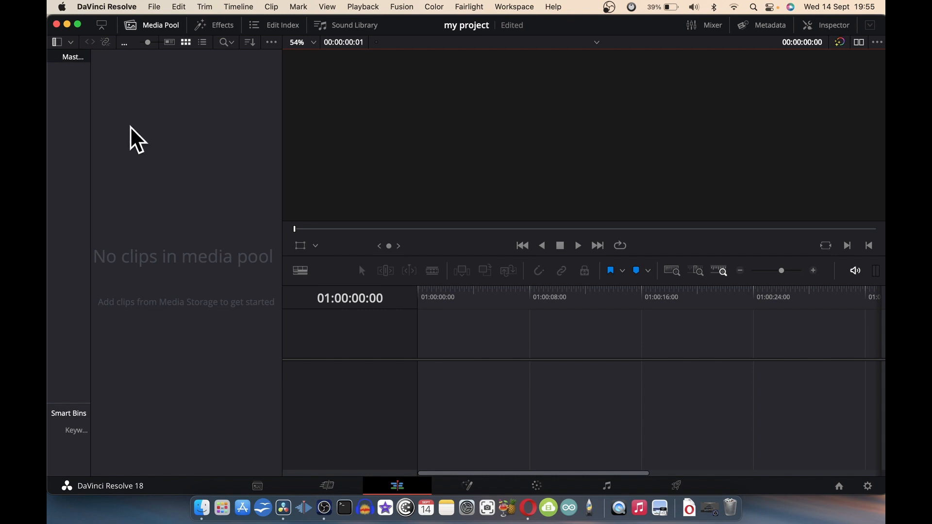
pyautogui.moveTo(256, 62)
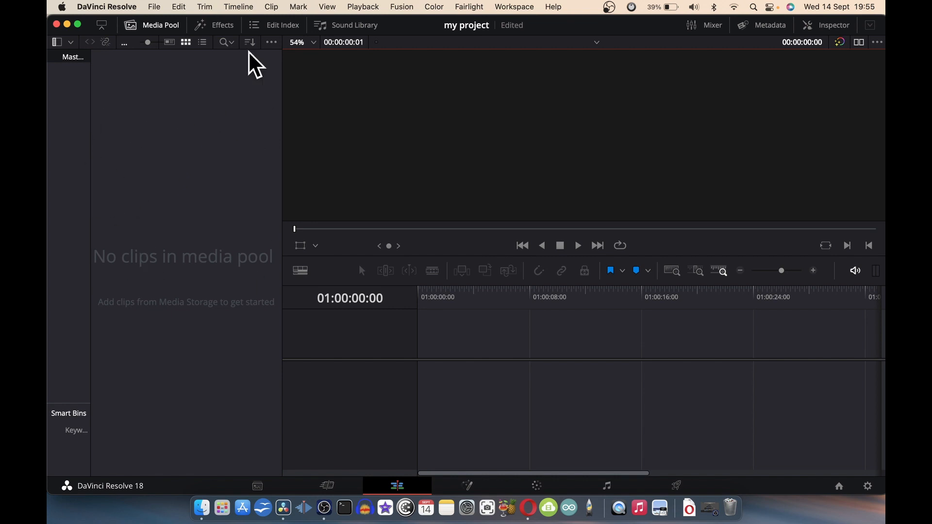
pyautogui.moveTo(475, 172)
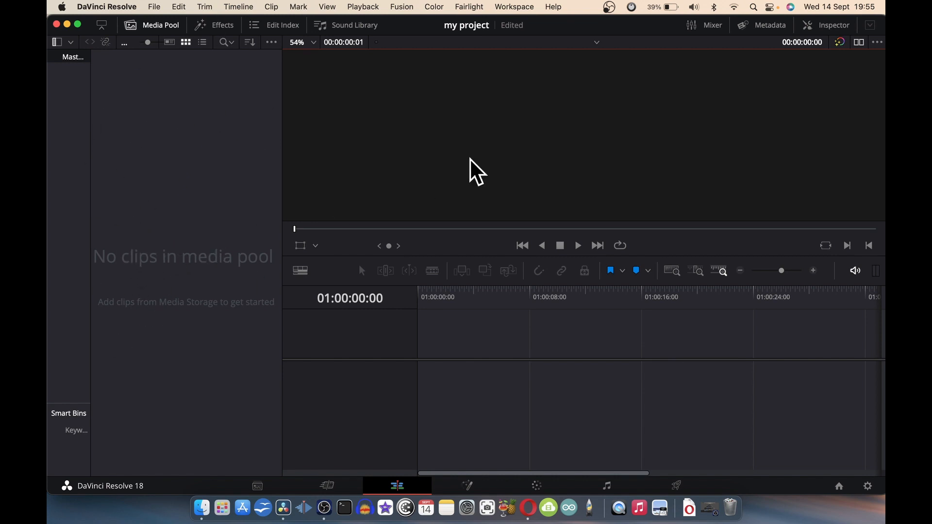
pyautogui.moveTo(189, 284)
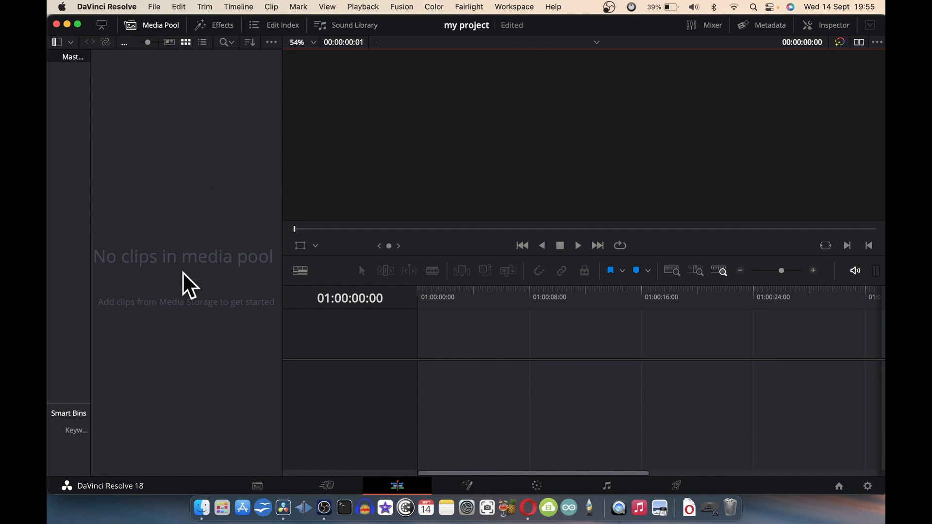
pyautogui.moveTo(179, 231)
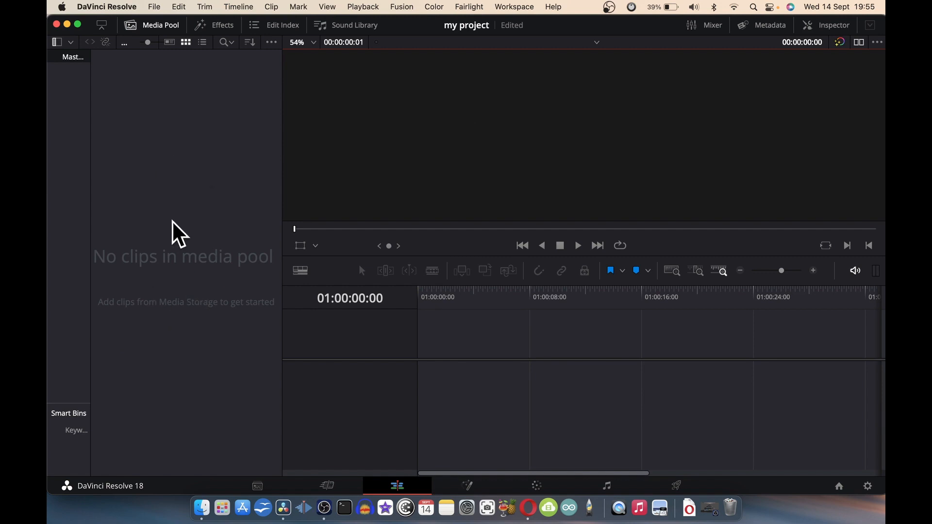
# Start Import Media, browse to Desktop's 'footage vid course' folder and select all its files.
pyautogui.rightClick(179, 232)
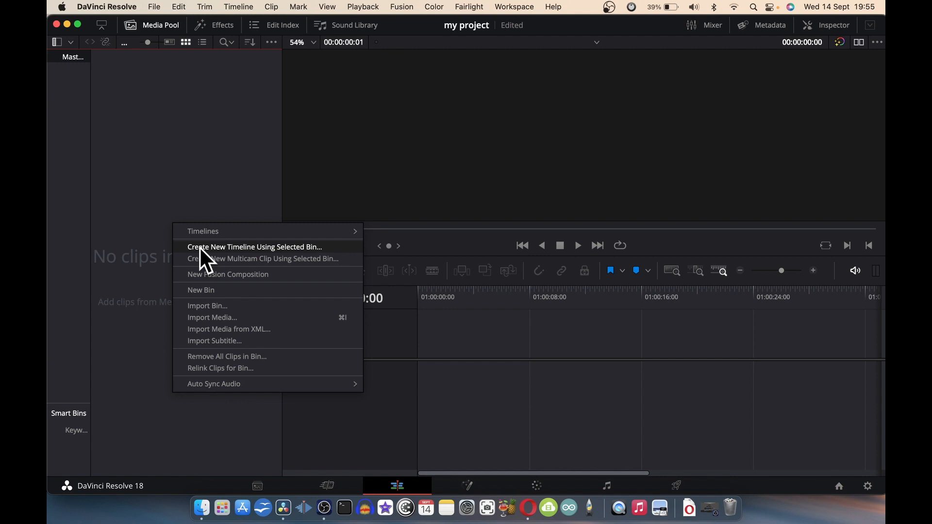
pyautogui.moveTo(232, 316)
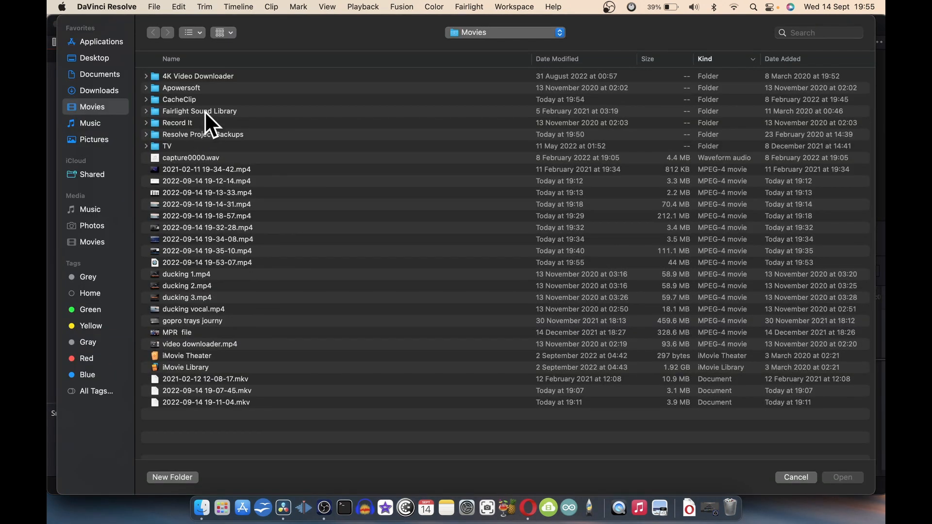
pyautogui.moveTo(250, 185)
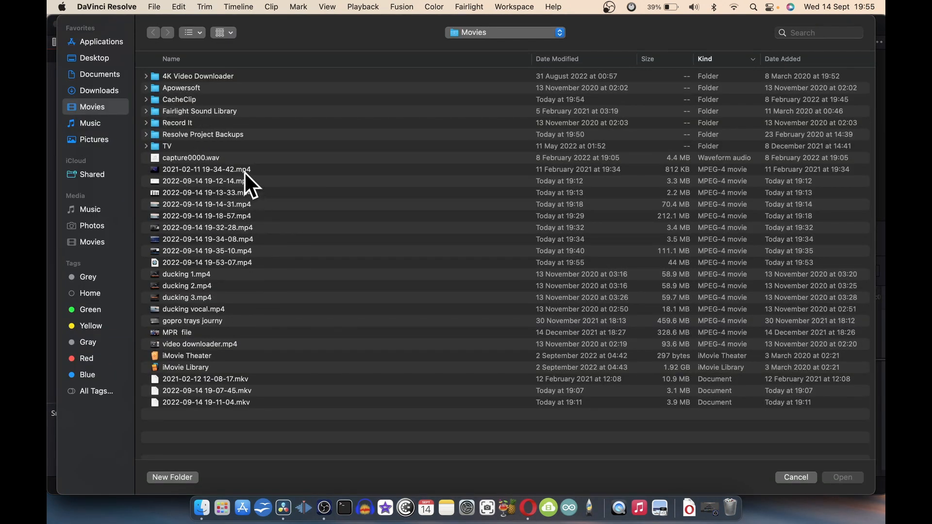
pyautogui.moveTo(129, 112)
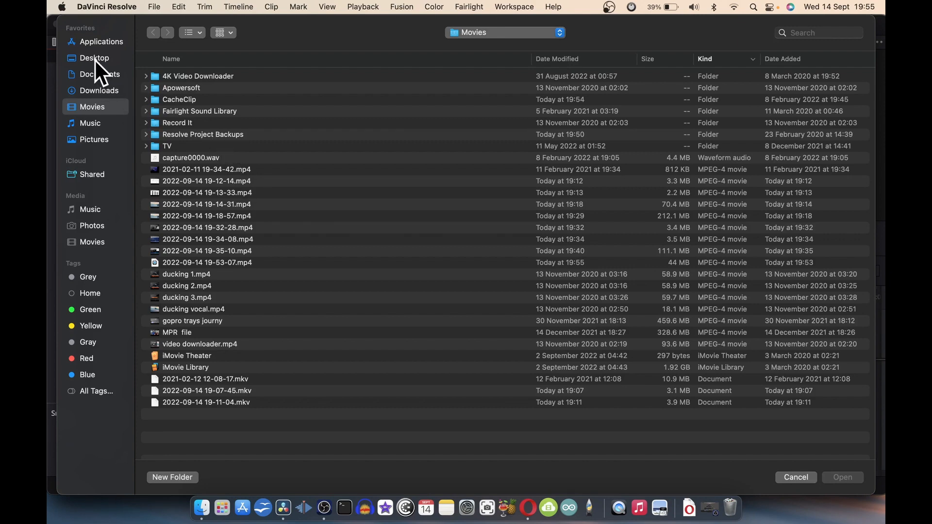
pyautogui.click(94, 57)
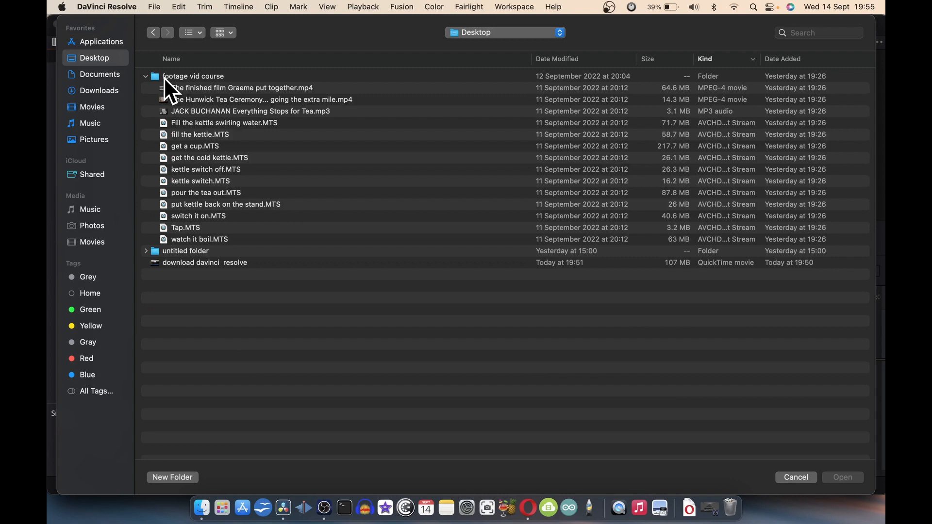
pyautogui.click(242, 87)
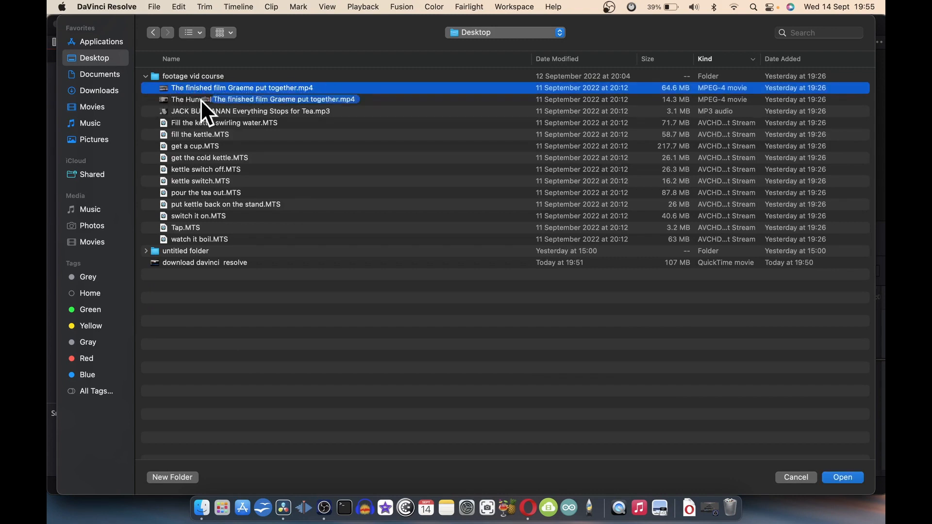
pyautogui.doubleClick(193, 75)
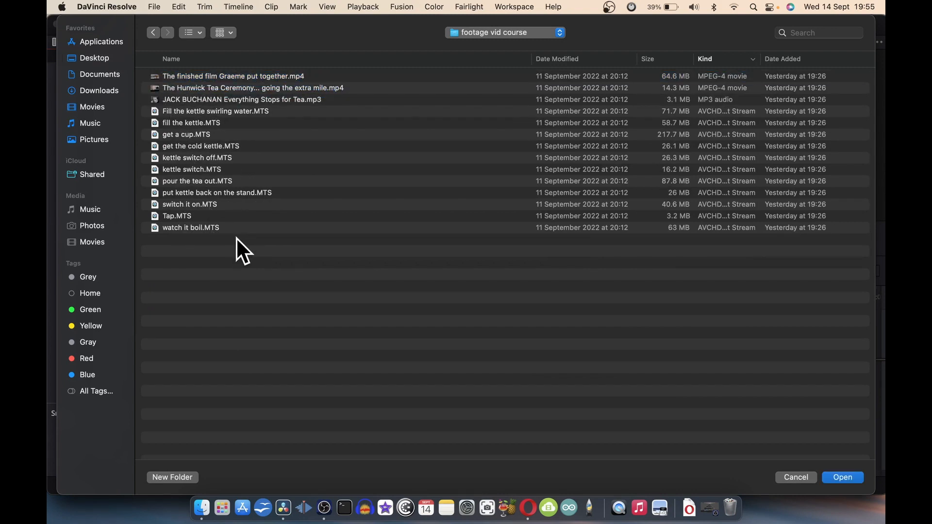
pyautogui.press('cmd+a')
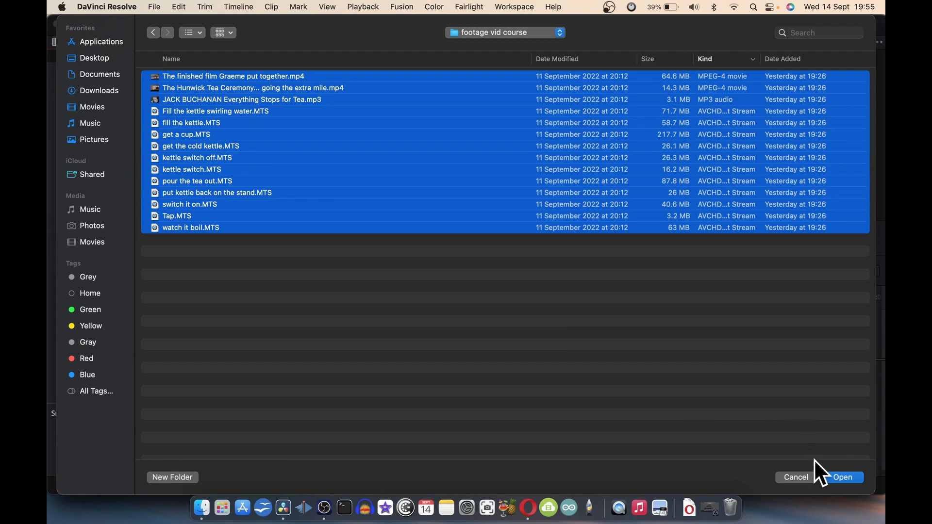
# Import the selected files and accept changing the project frame rate to match the clips.
pyautogui.click(842, 477)
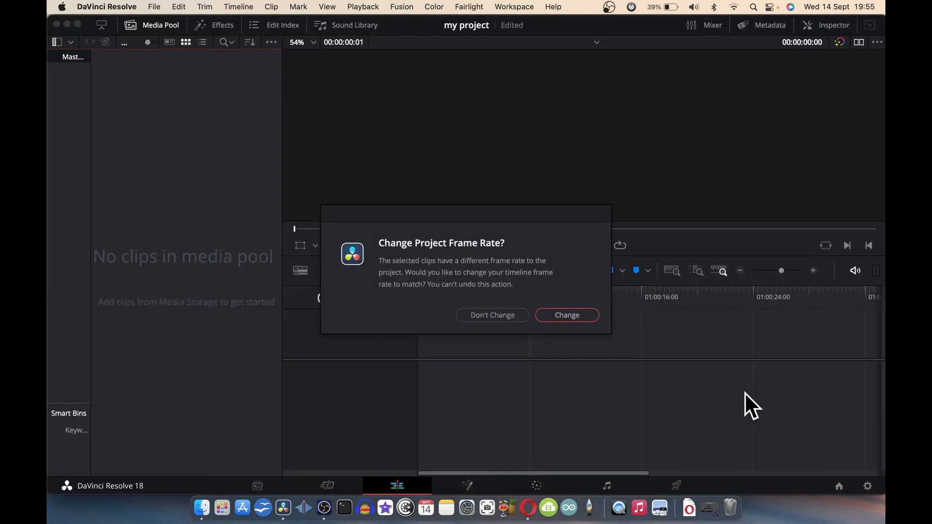
pyautogui.moveTo(582, 308)
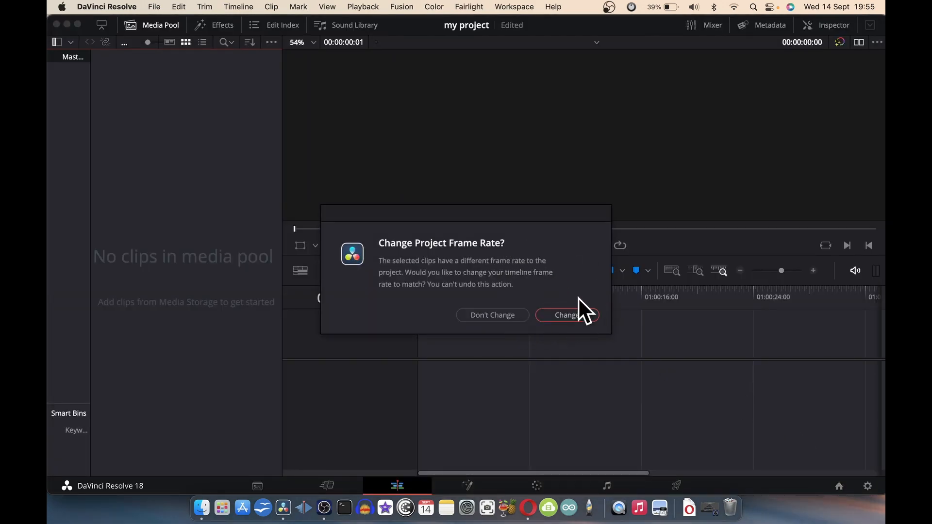
pyautogui.moveTo(579, 324)
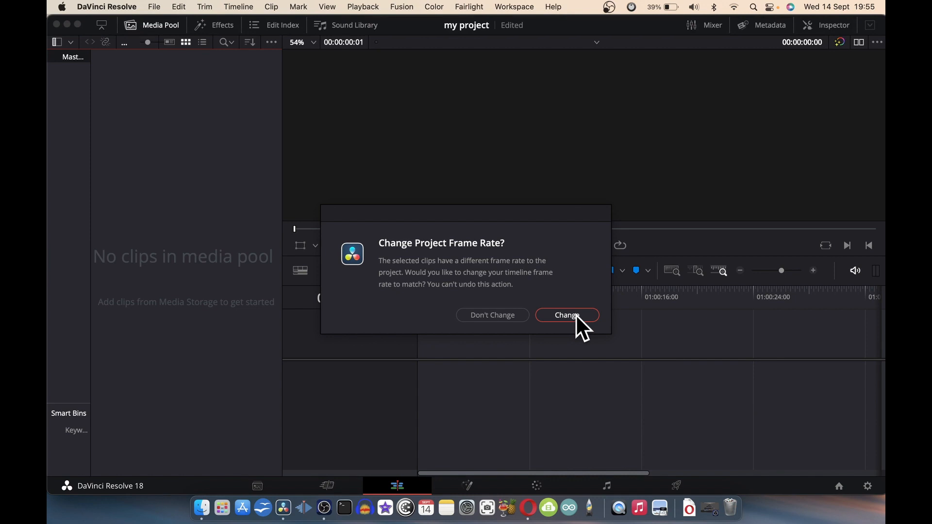
pyautogui.click(565, 315)
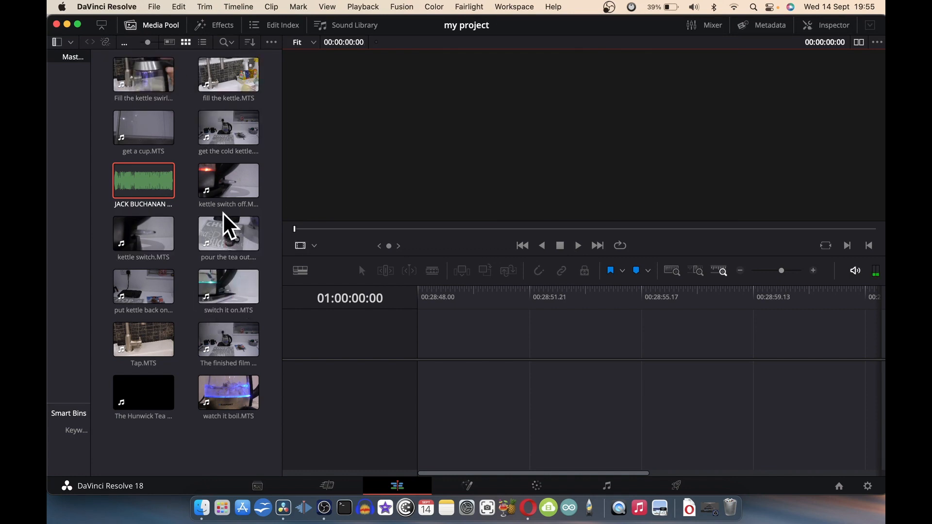
# Load the 'get the cold kettle.MTS' clip into the source viewer.
pyautogui.click(228, 126)
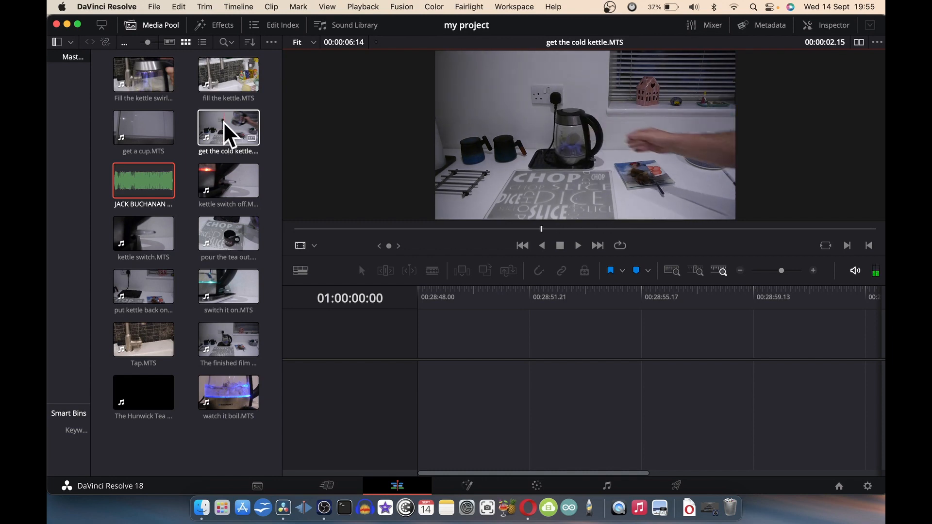
pyautogui.click(227, 126)
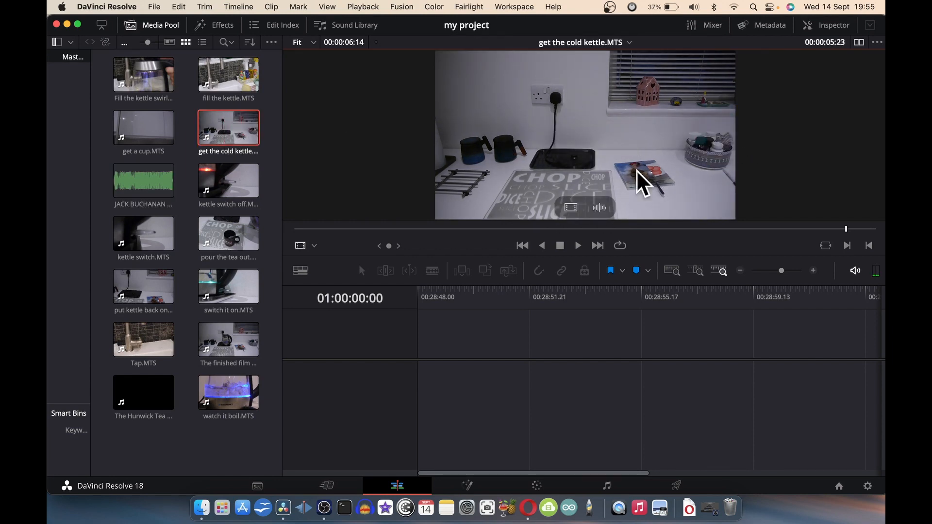
pyautogui.moveTo(460, 244)
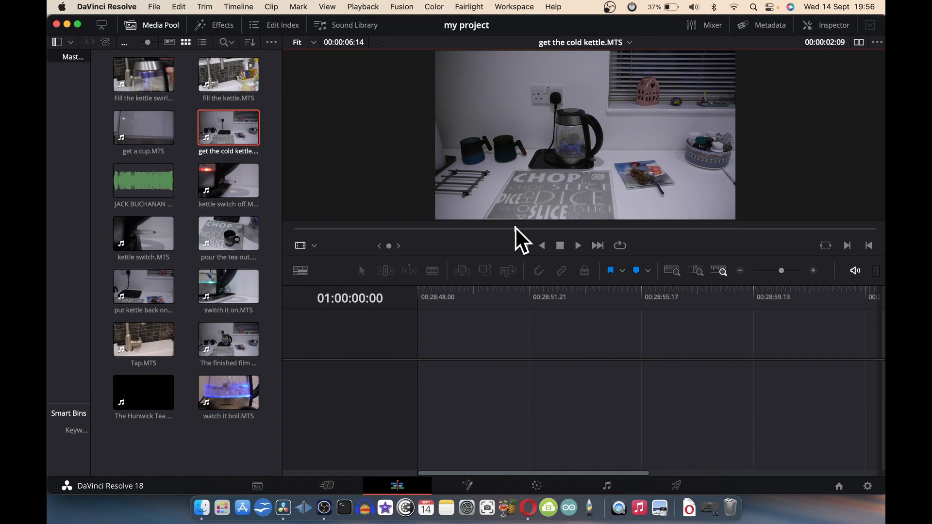
pyautogui.moveTo(520, 244)
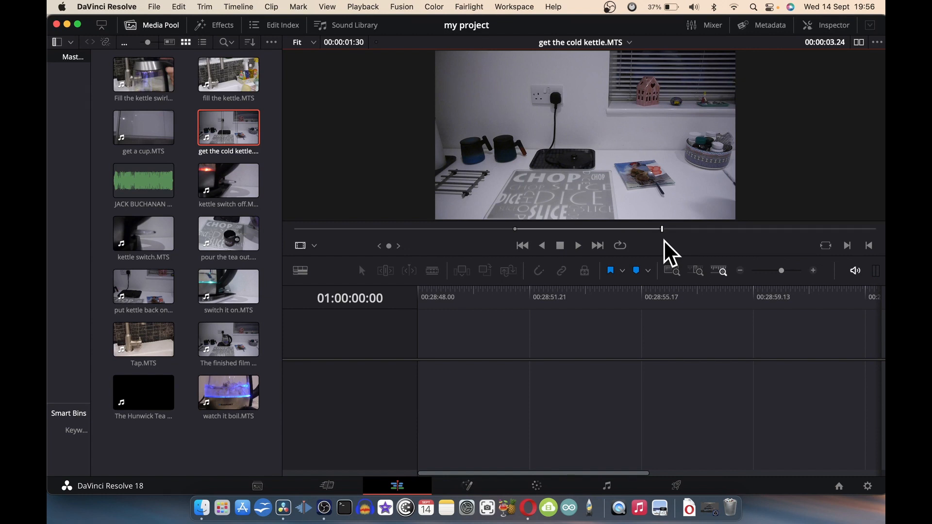
pyautogui.moveTo(602, 238)
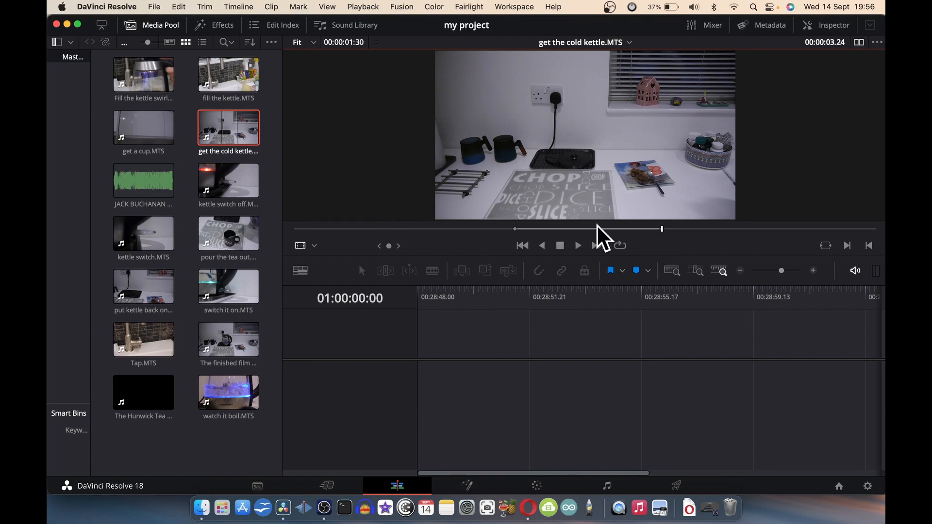
pyautogui.moveTo(589, 173)
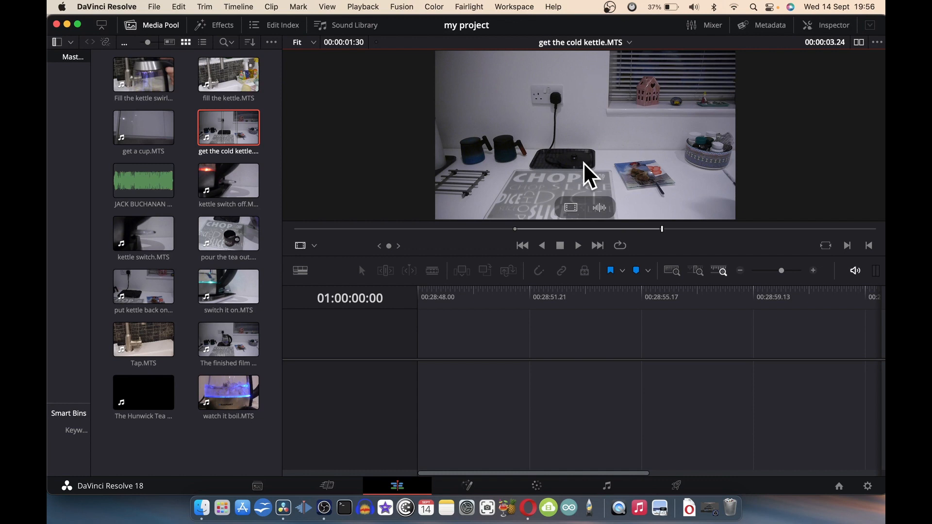
pyautogui.moveTo(564, 128)
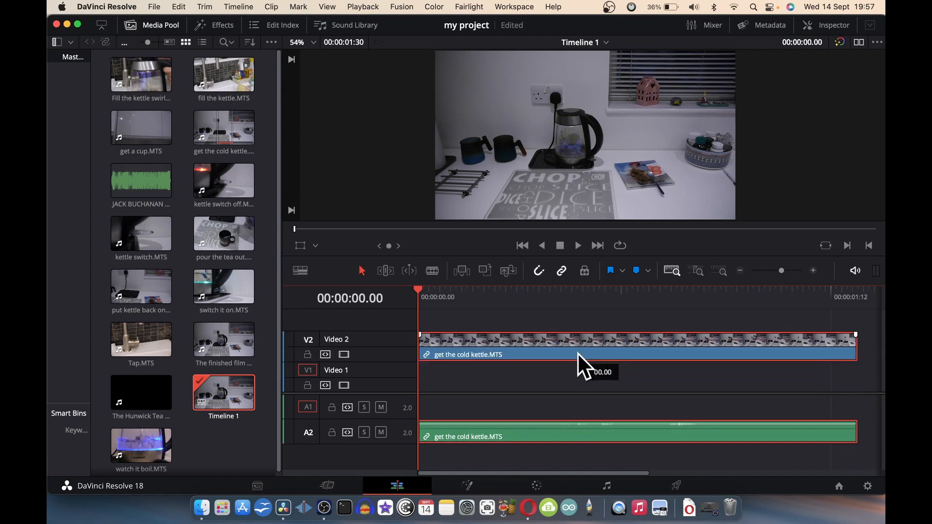
pyautogui.moveTo(581, 366)
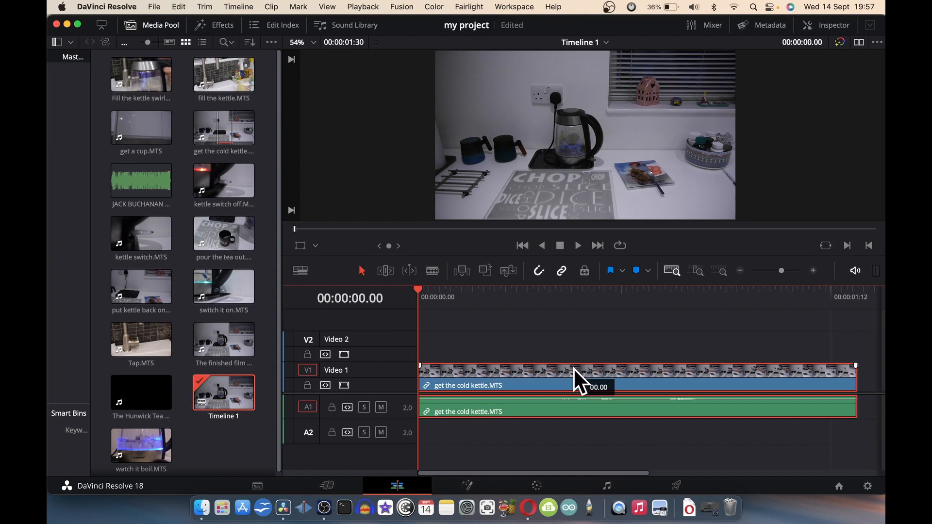
pyautogui.moveTo(606, 359)
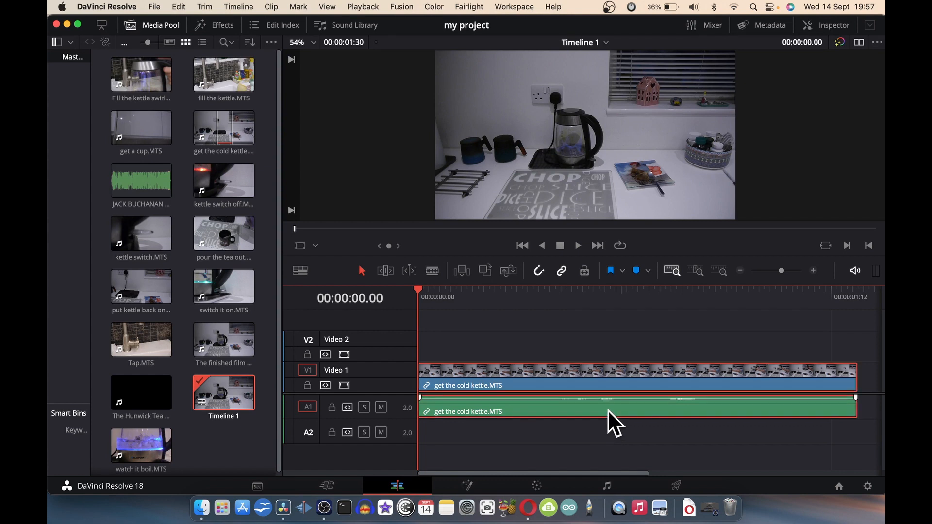
pyautogui.moveTo(620, 437)
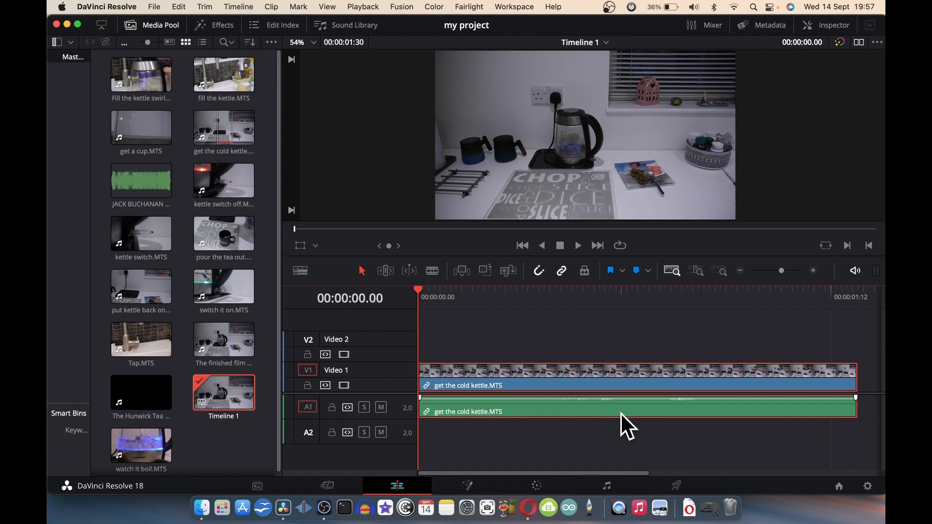
pyautogui.moveTo(627, 362)
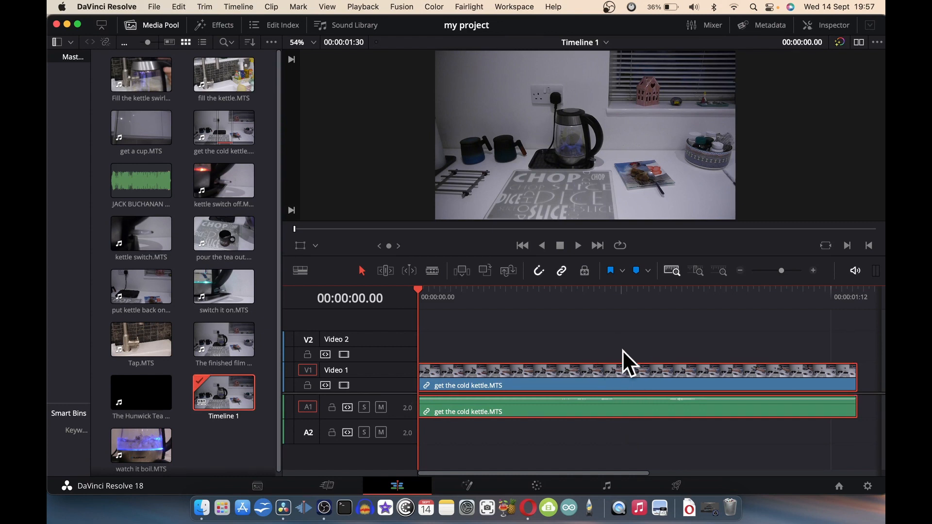
pyautogui.moveTo(646, 368)
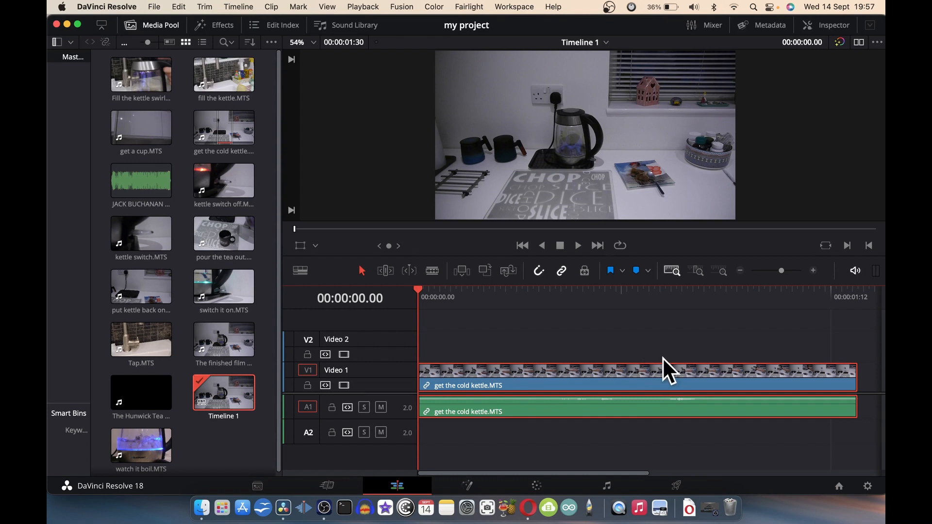
# Load the kettle switch clip in the source viewer and play through it.
pyautogui.click(141, 232)
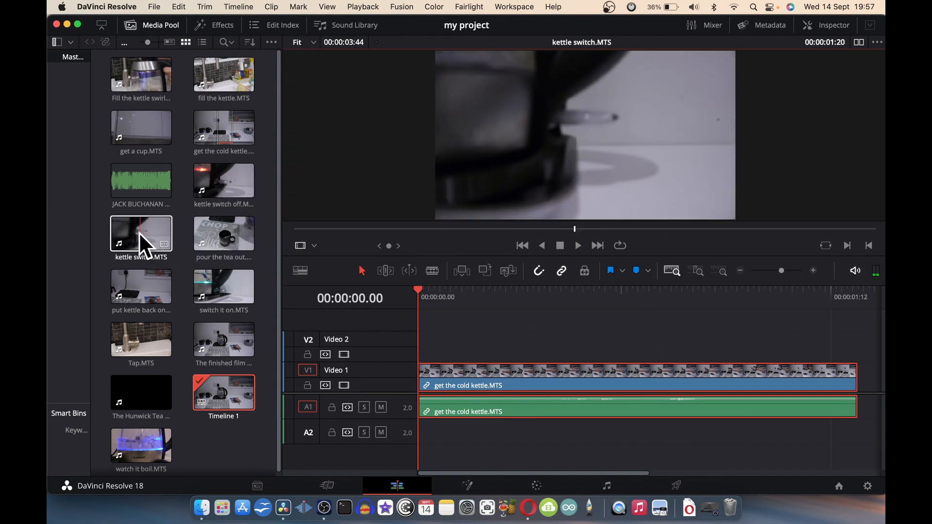
pyautogui.click(141, 234)
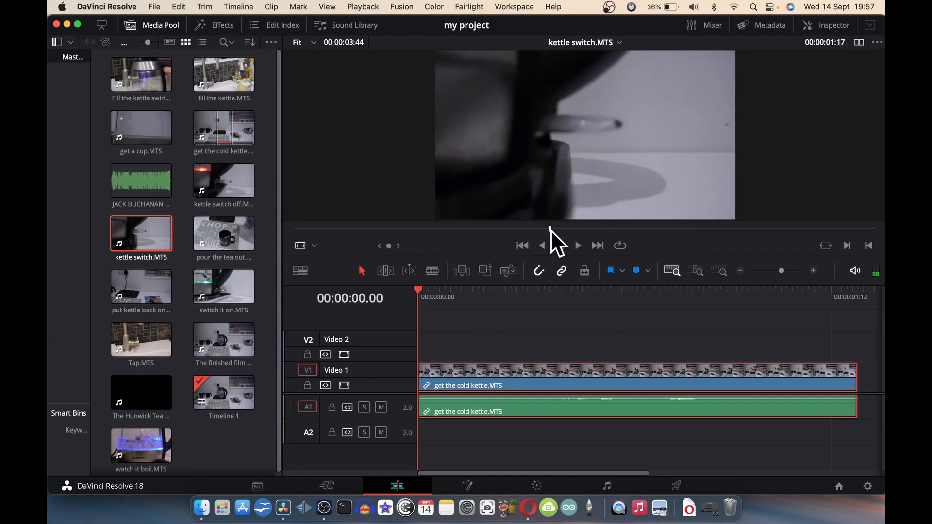
pyautogui.click(576, 245)
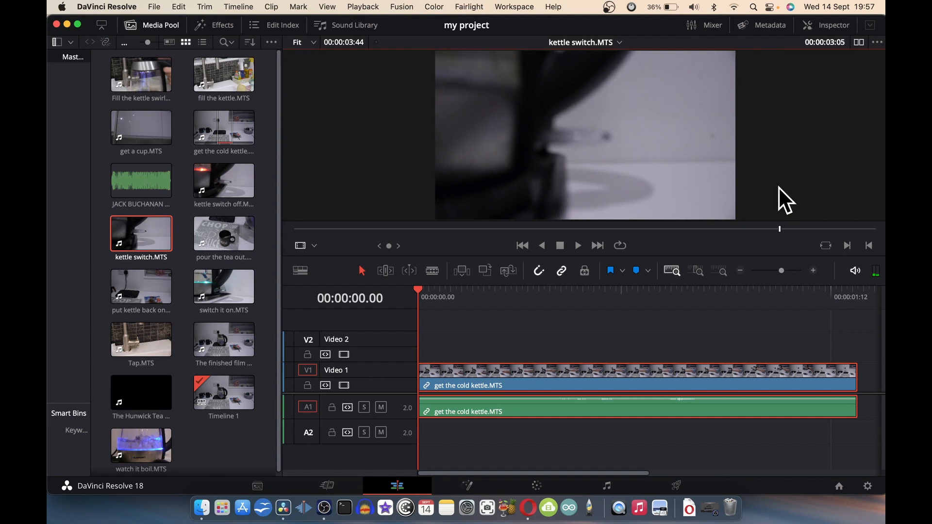
pyautogui.moveTo(860, 202)
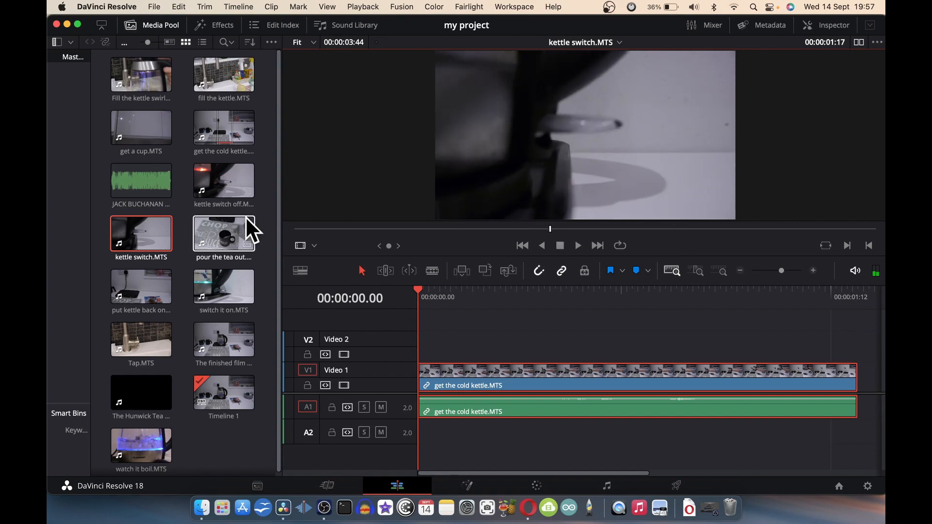
# Load 'put kettle back on the stand', then leave 'switch it on' selected in the viewer.
pyautogui.click(141, 289)
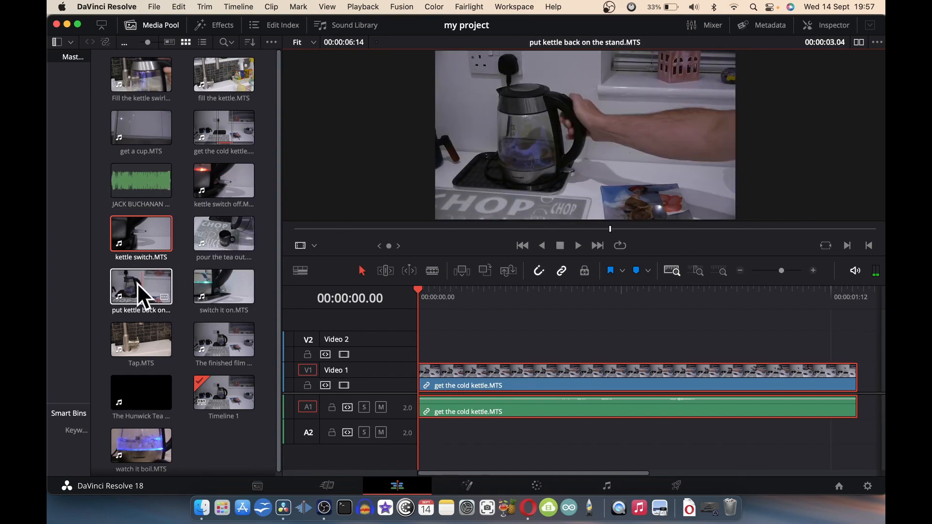
pyautogui.click(223, 287)
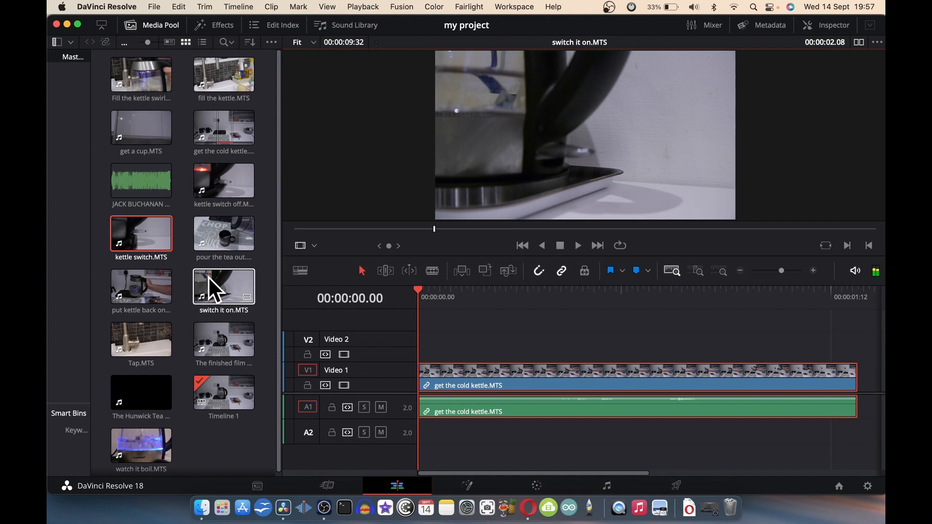
pyautogui.click(223, 288)
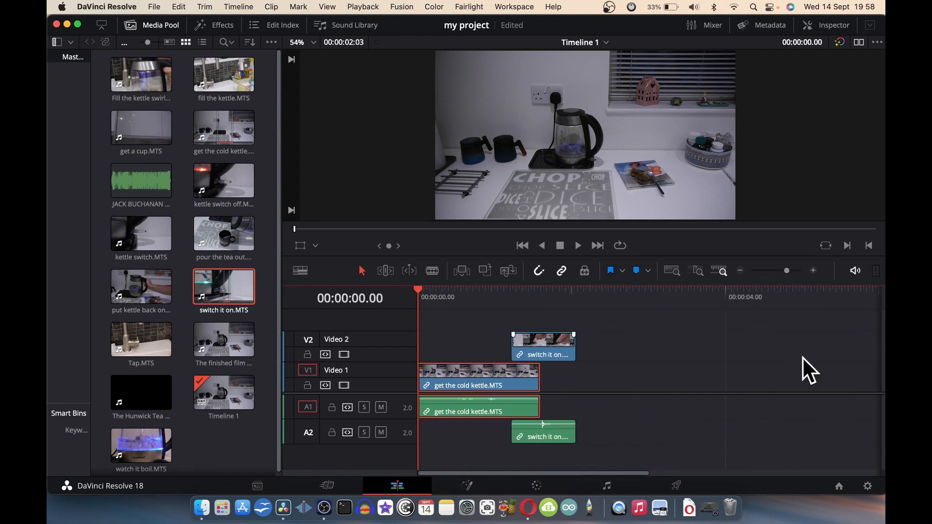
# Place the trimmed 'switch it on' clip on V1/A1 right after 'get the cold kettle'.
pyautogui.click(542, 347)
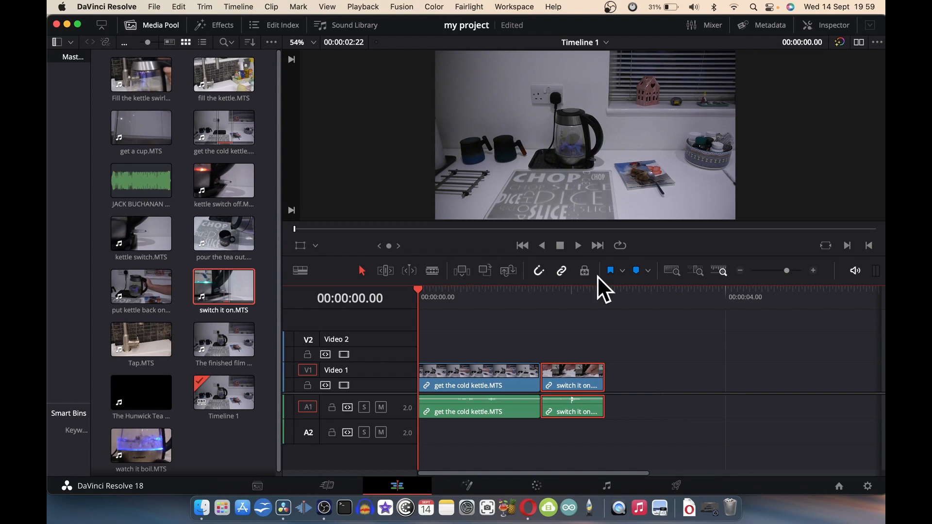
# Select 'Fill the kettle swirling water' in the Media Pool for appending after 'switch it on'.
pyautogui.doubleClick(223, 74)
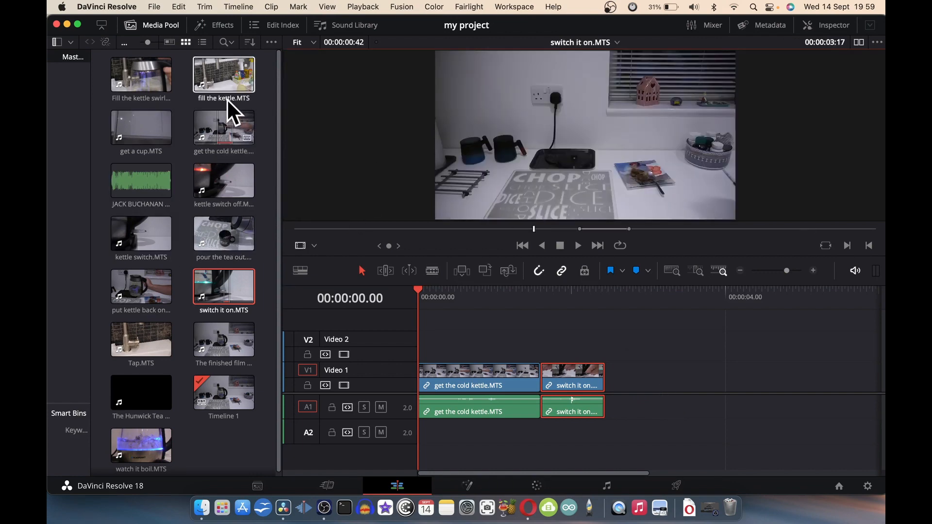
pyautogui.click(141, 76)
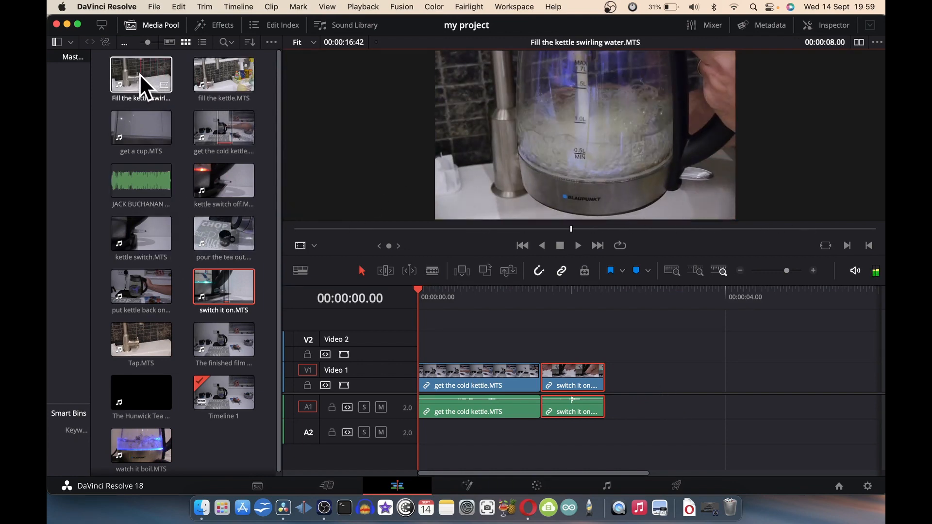
pyautogui.click(141, 75)
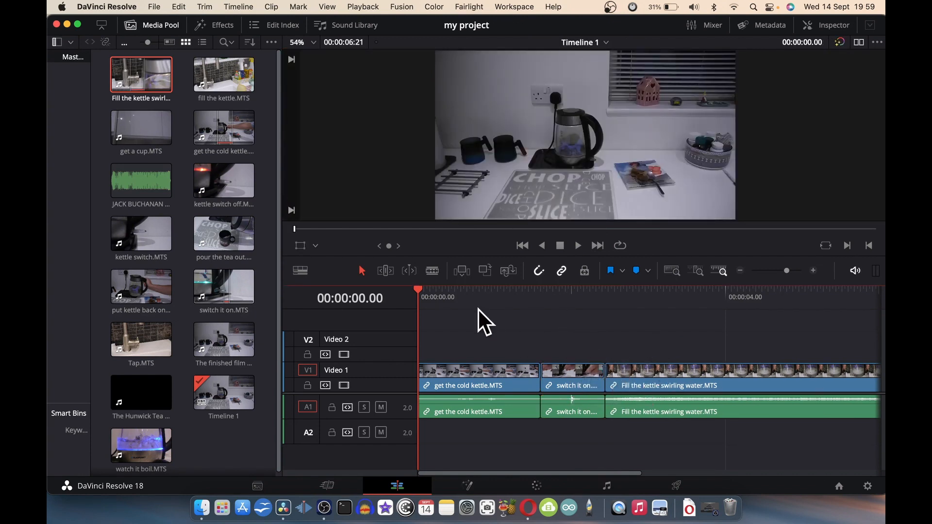
pyautogui.moveTo(517, 282)
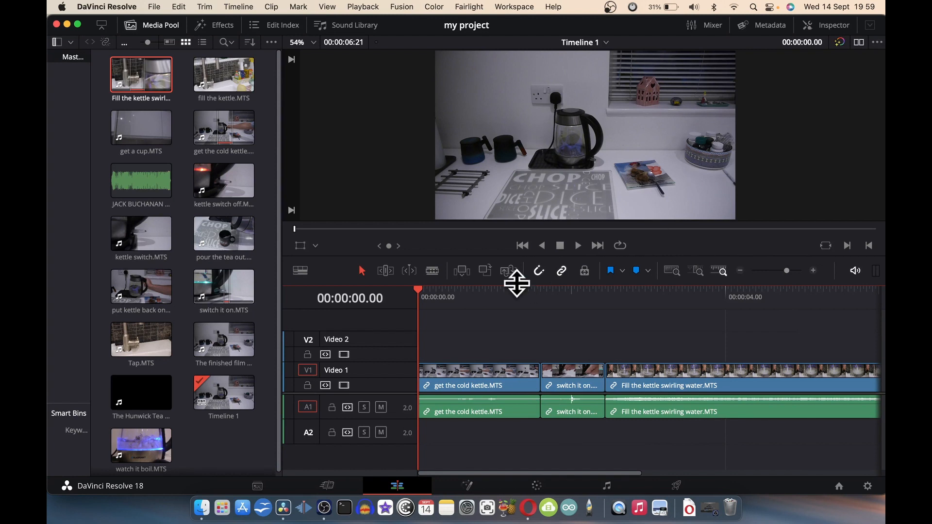
pyautogui.moveTo(471, 324)
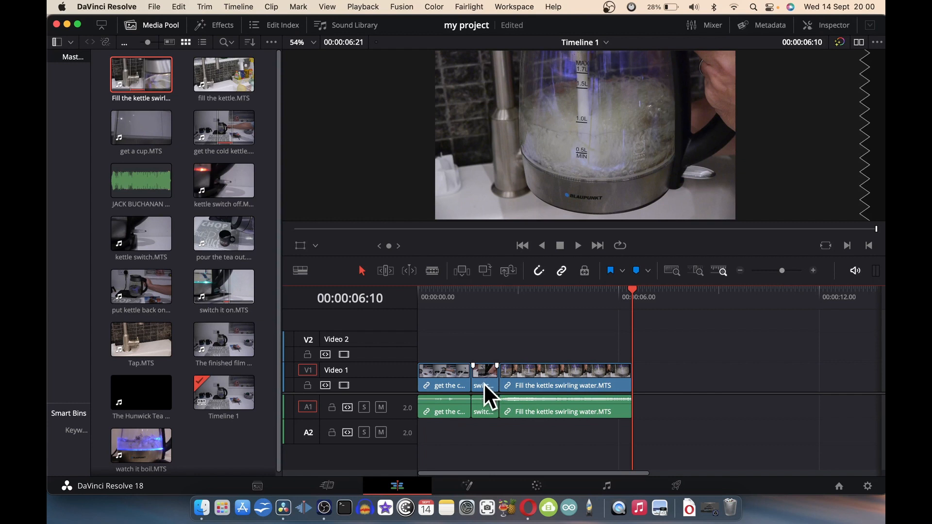
pyautogui.moveTo(488, 389)
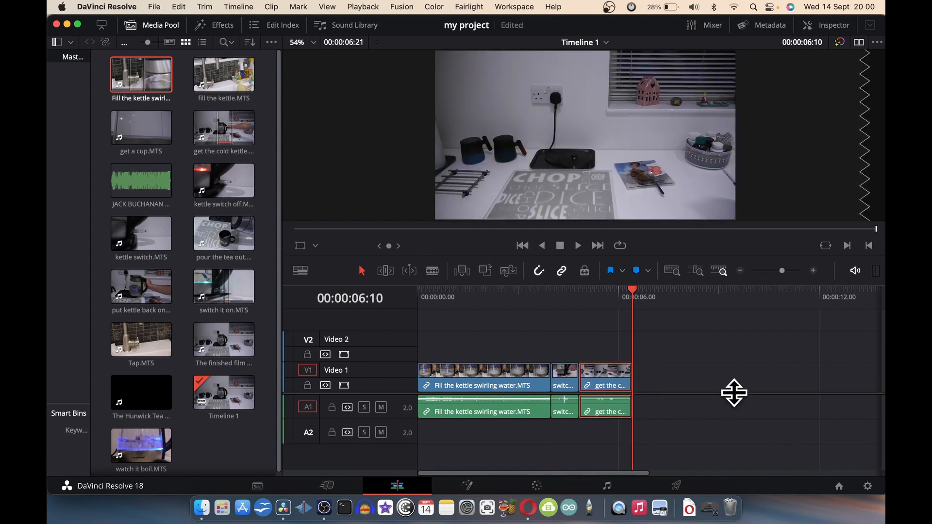
# Park the playhead in the first clip and play the reordered timeline through to the end.
pyautogui.click(522, 297)
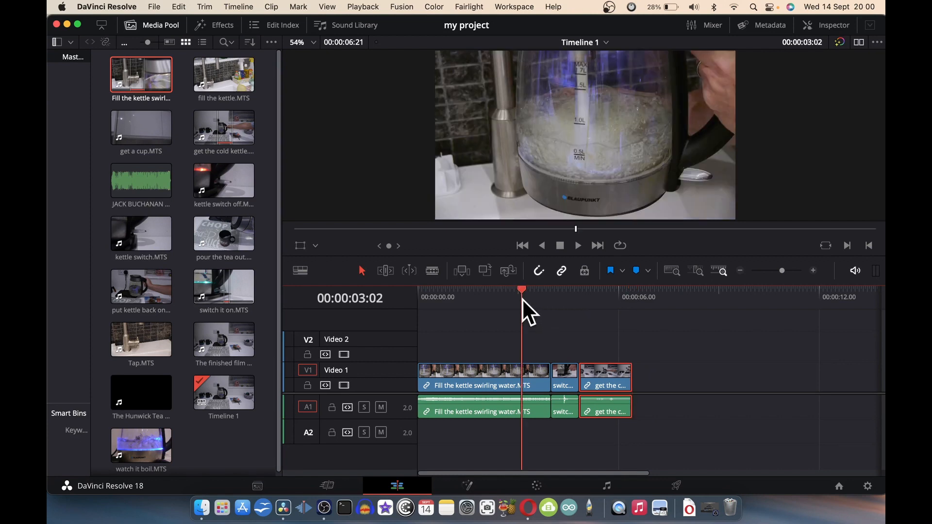
pyautogui.click(576, 245)
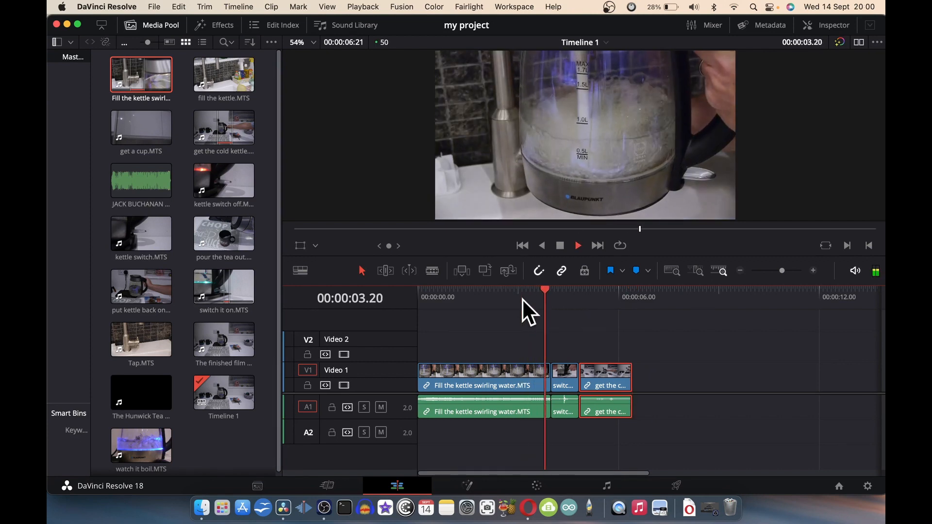
pyautogui.click(613, 297)
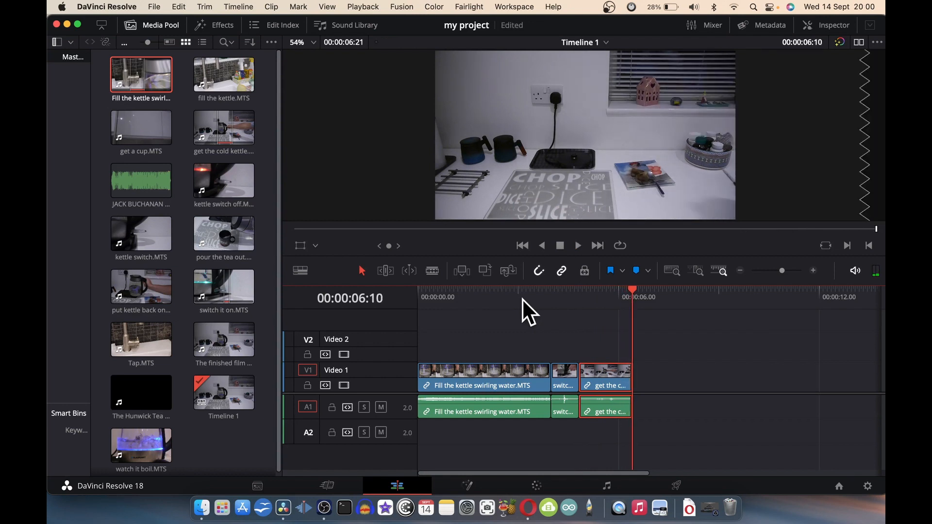
pyautogui.click(873, 271)
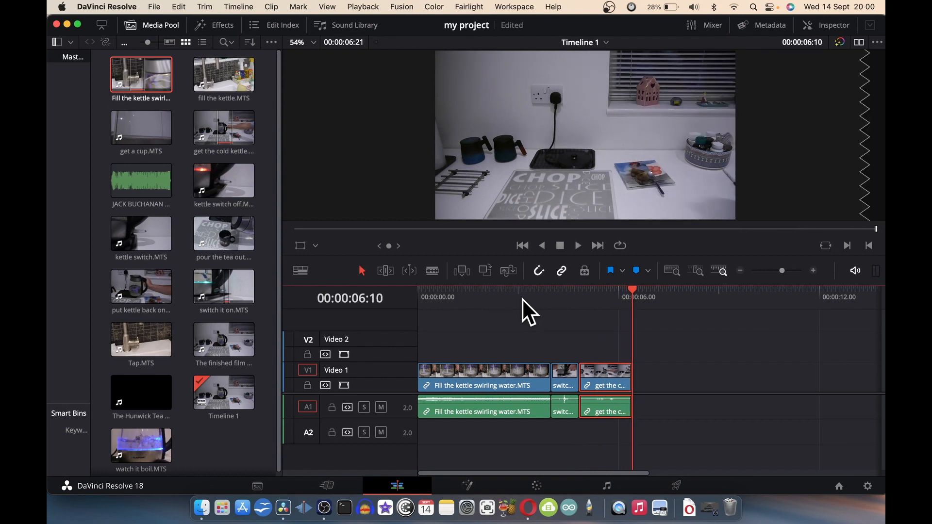
pyautogui.moveTo(532, 442)
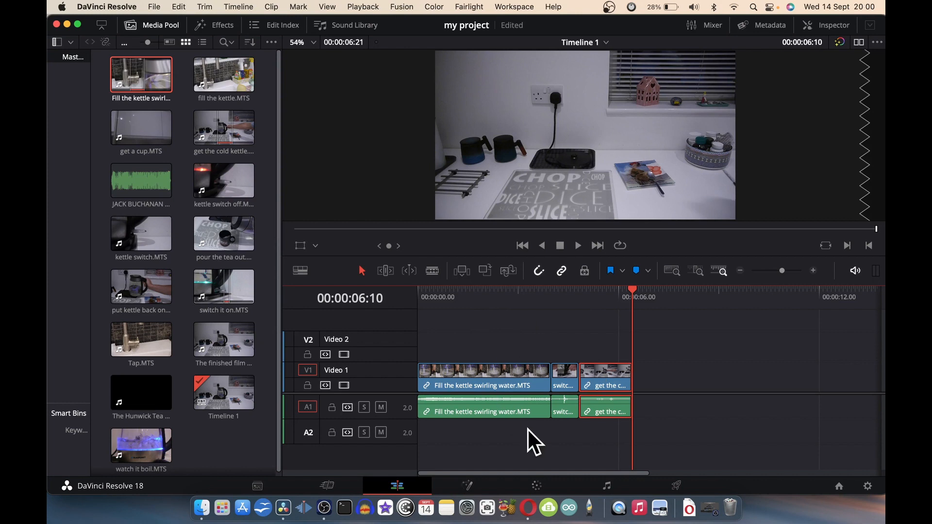
pyautogui.moveTo(525, 369)
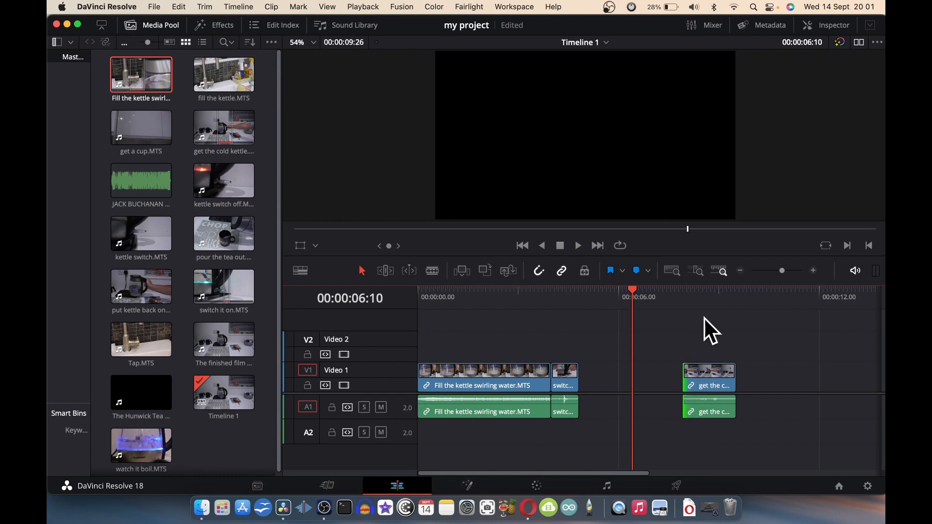
pyautogui.moveTo(691, 355)
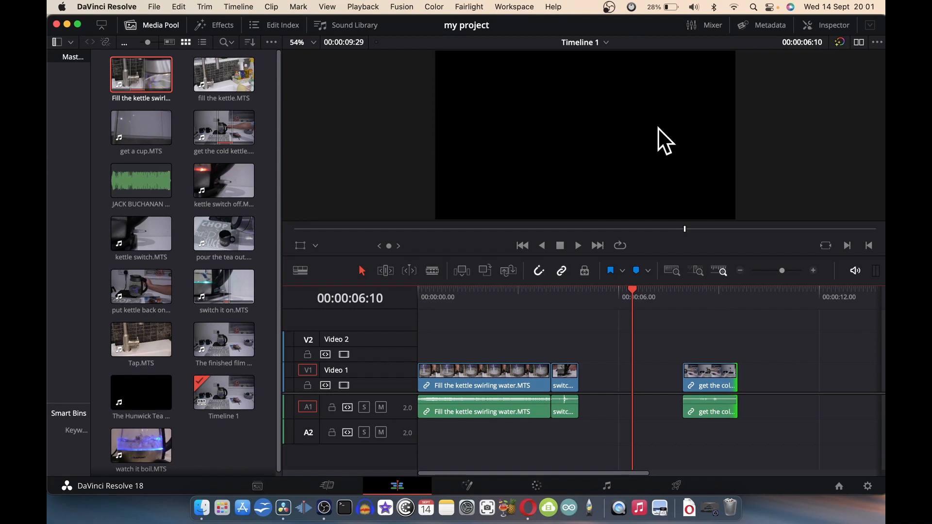
pyautogui.moveTo(605, 189)
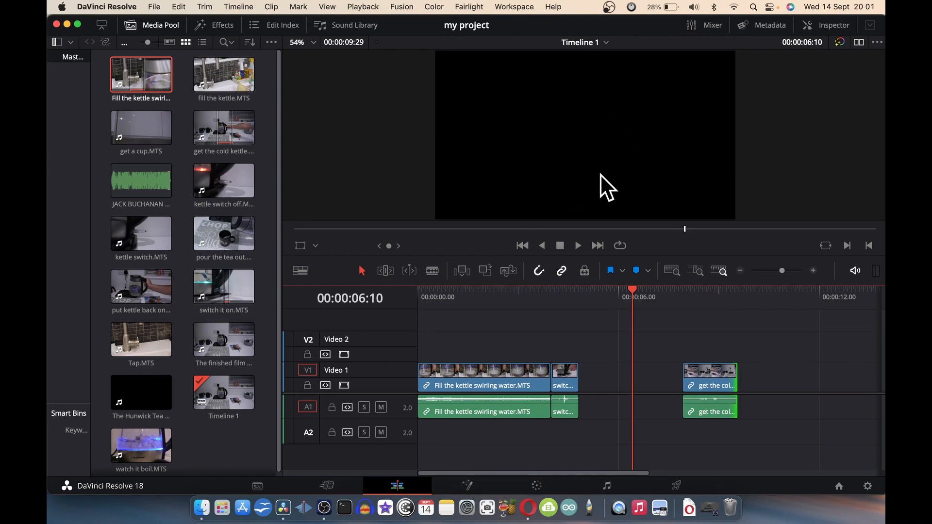
# Park the playhead in the gap, then inside the swirling water clip after moving 'get the cold kettle' right.
pyautogui.click(565, 291)
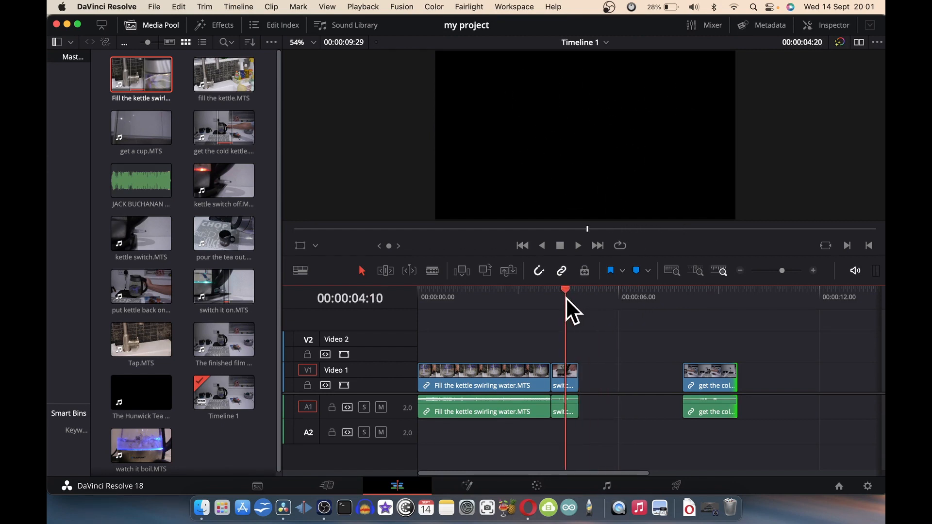
pyautogui.click(470, 297)
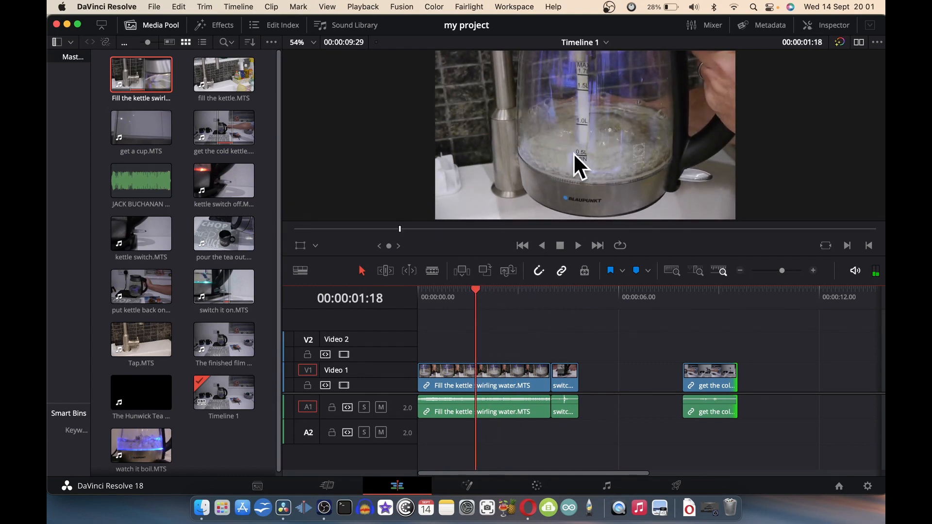
pyautogui.moveTo(663, 467)
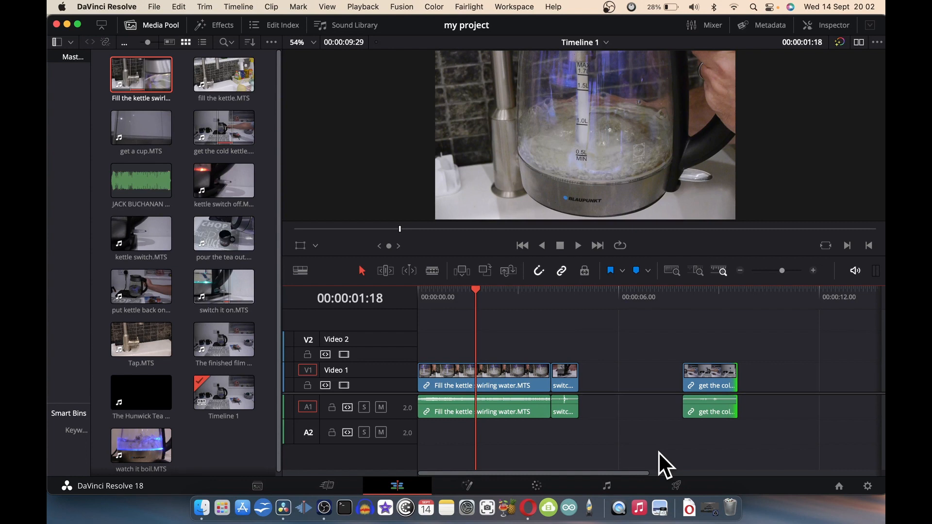
pyautogui.moveTo(579, 414)
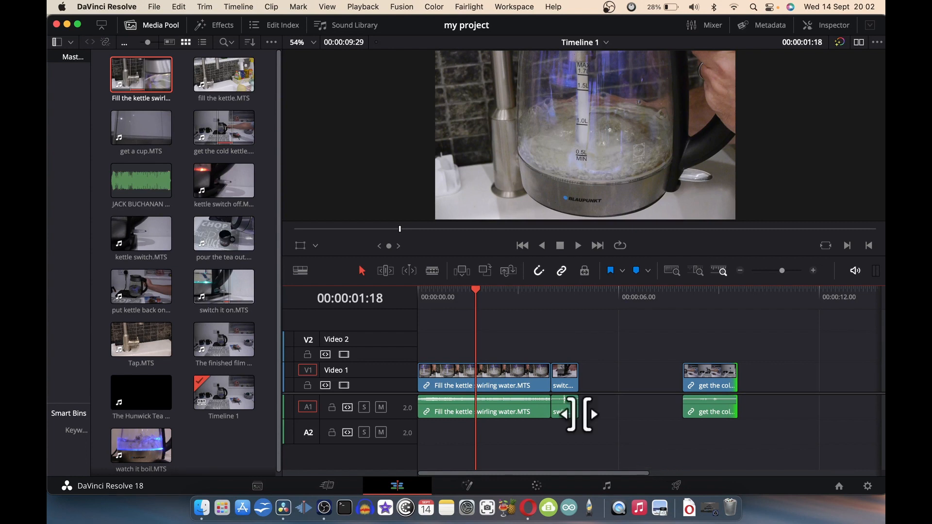
# Reveal the File menu's project save and export commands.
pyautogui.click(154, 7)
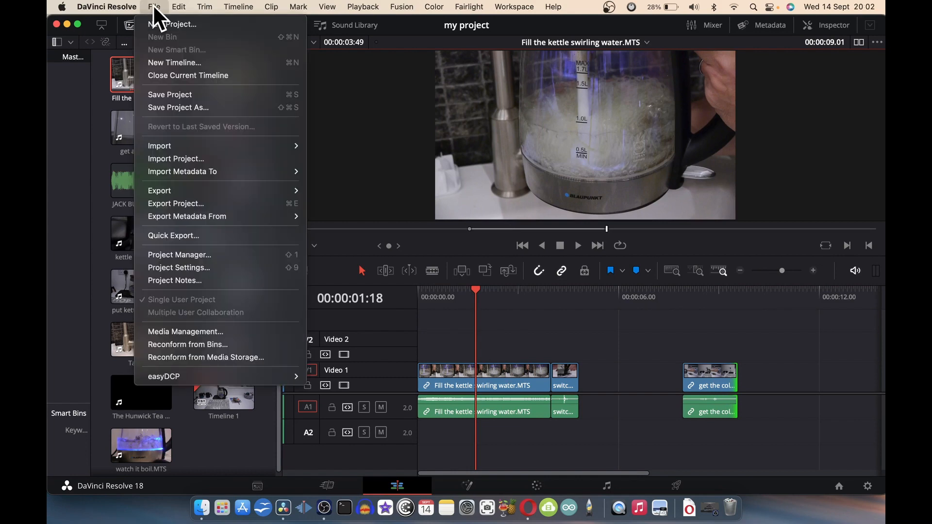